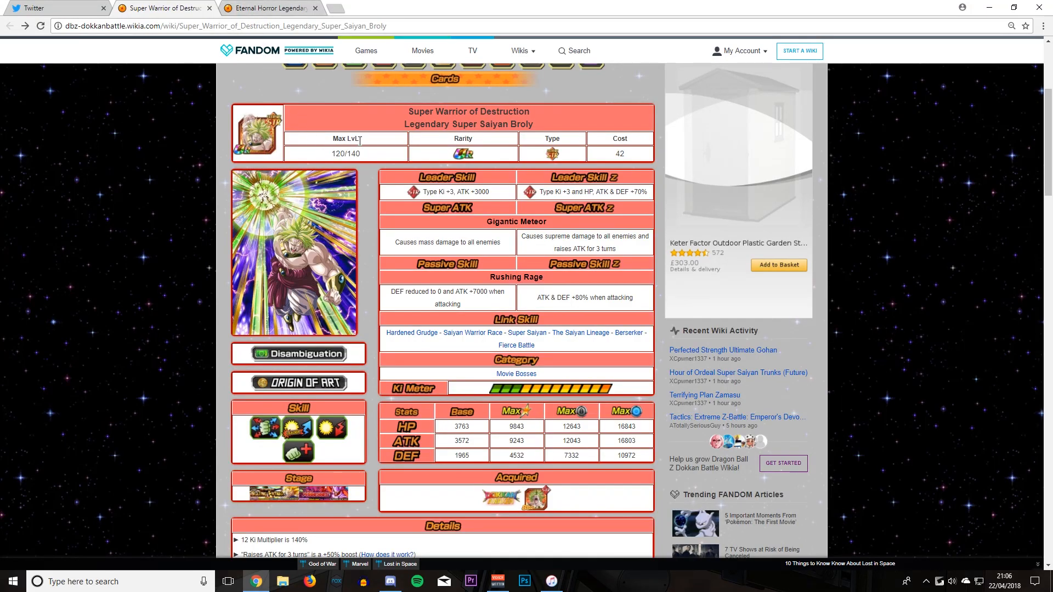
{"action": "mouse_move", "coordinate": [389, 80]}
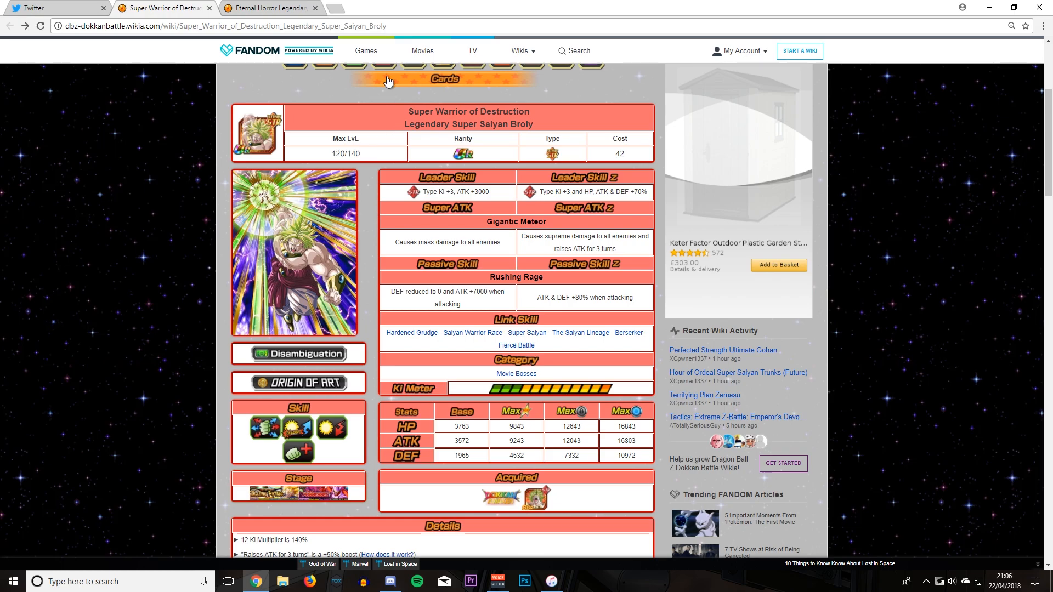
Flip between the Eternal Horror Broly, Twitter feed and Super Warrior of Destruction Broly tabs
{"action": "left_click", "coordinate": [269, 8]}
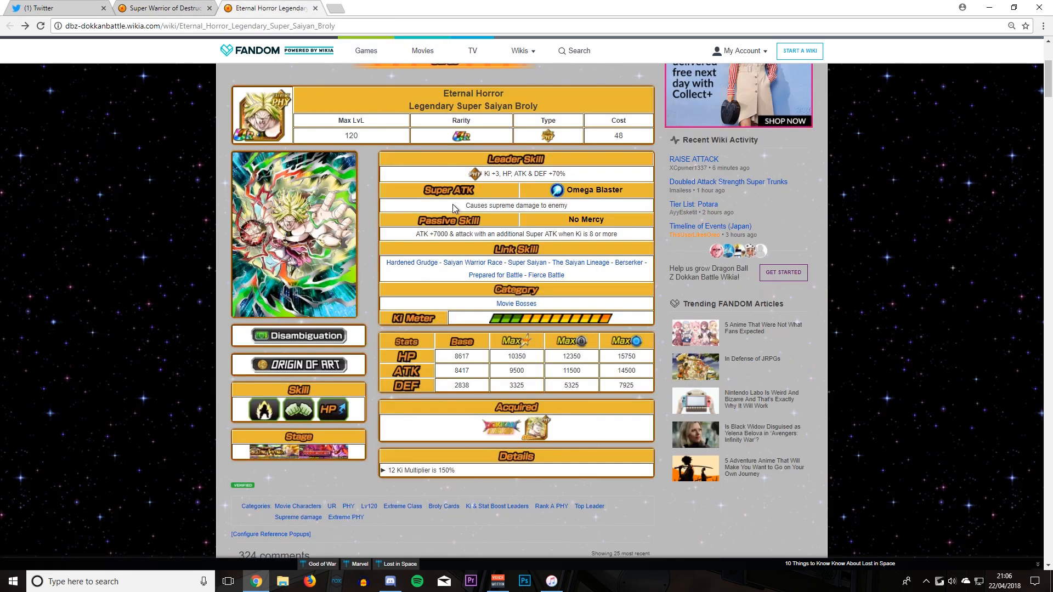
{"action": "mouse_move", "coordinate": [190, 58]}
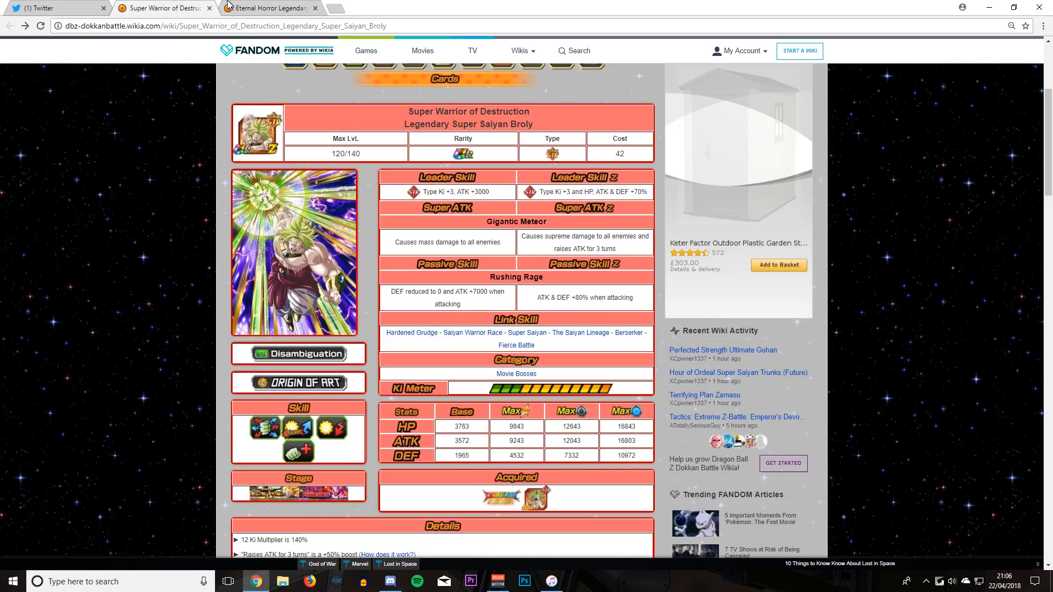
{"action": "mouse_move", "coordinate": [272, 8]}
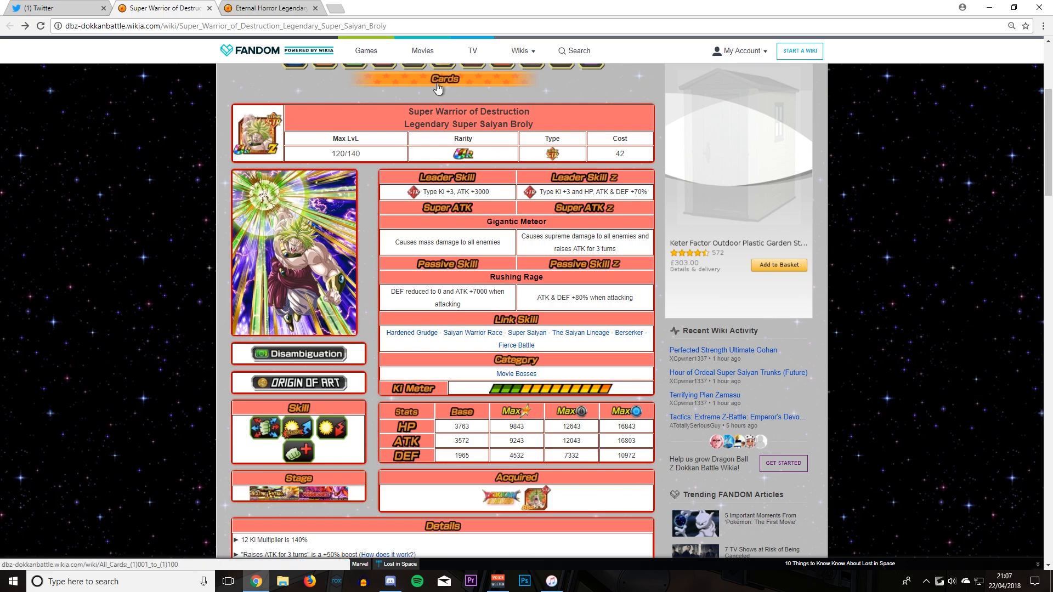
{"action": "left_click", "coordinate": [269, 7]}
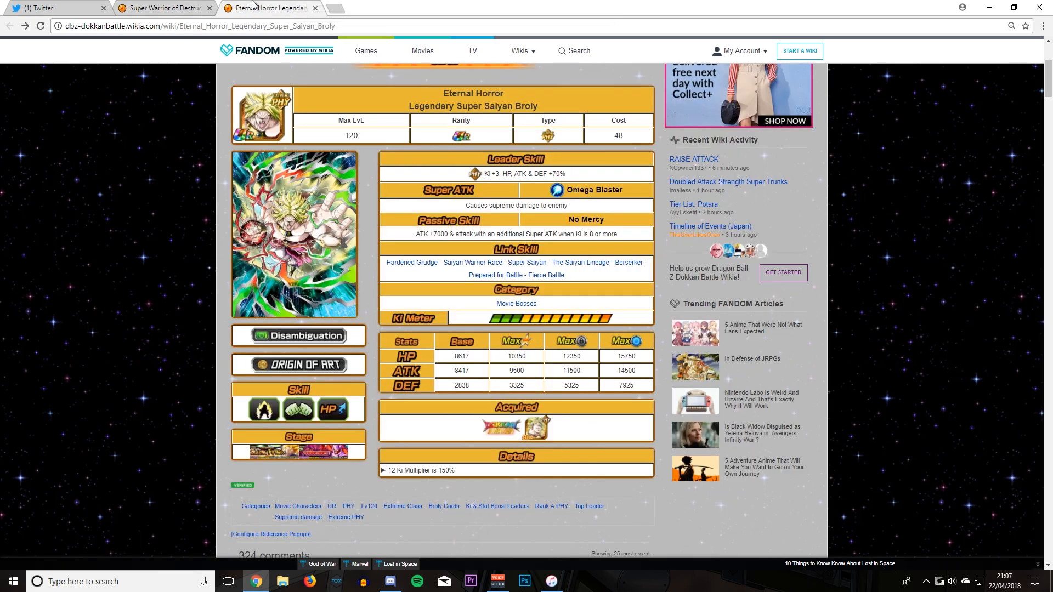
{"action": "left_click", "coordinate": [57, 7]}
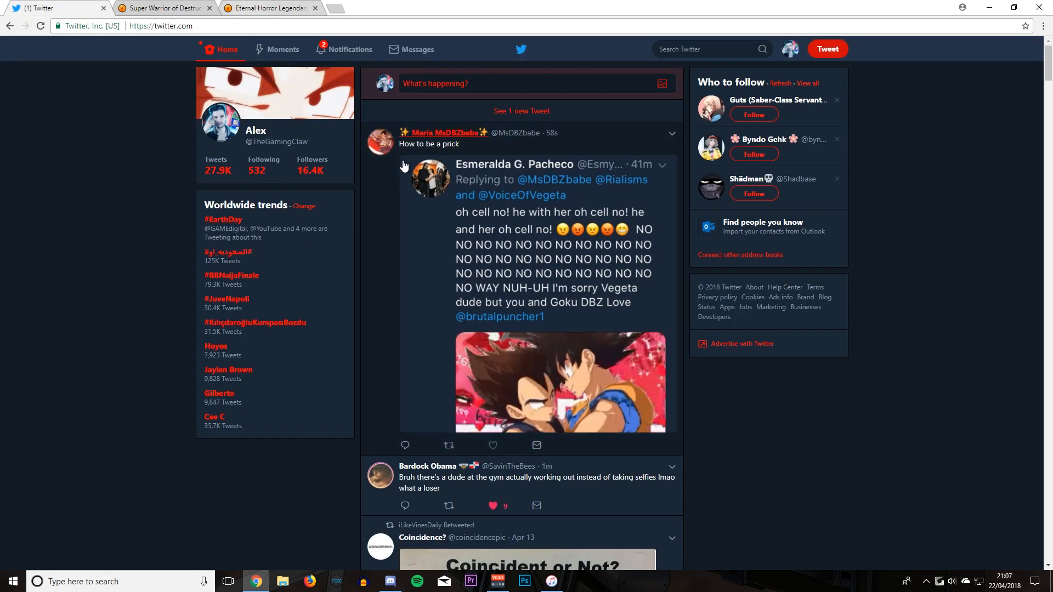
{"action": "left_click", "coordinate": [161, 8]}
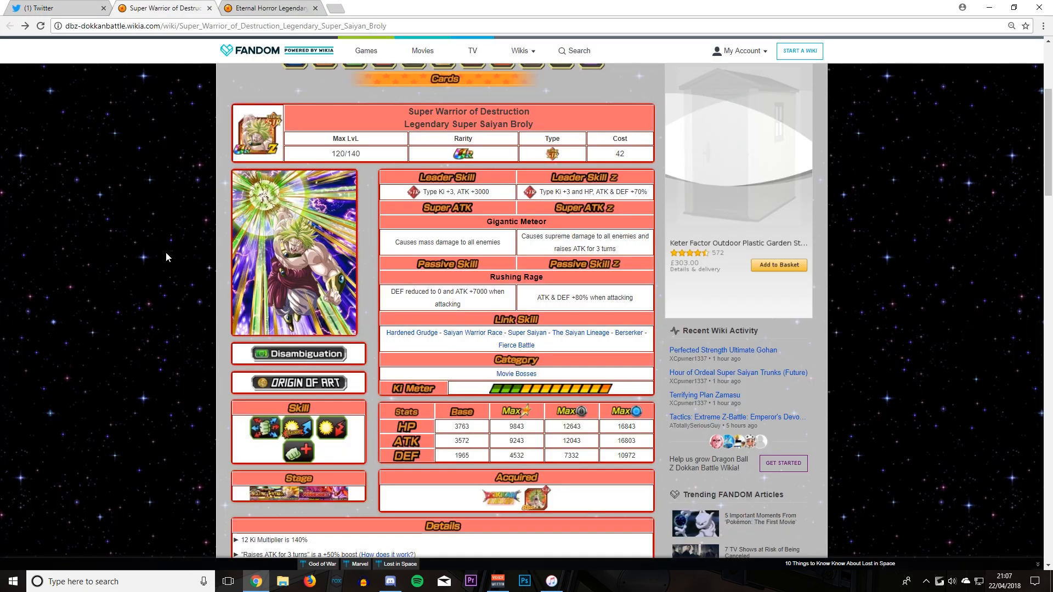
{"action": "mouse_move", "coordinate": [290, 140]}
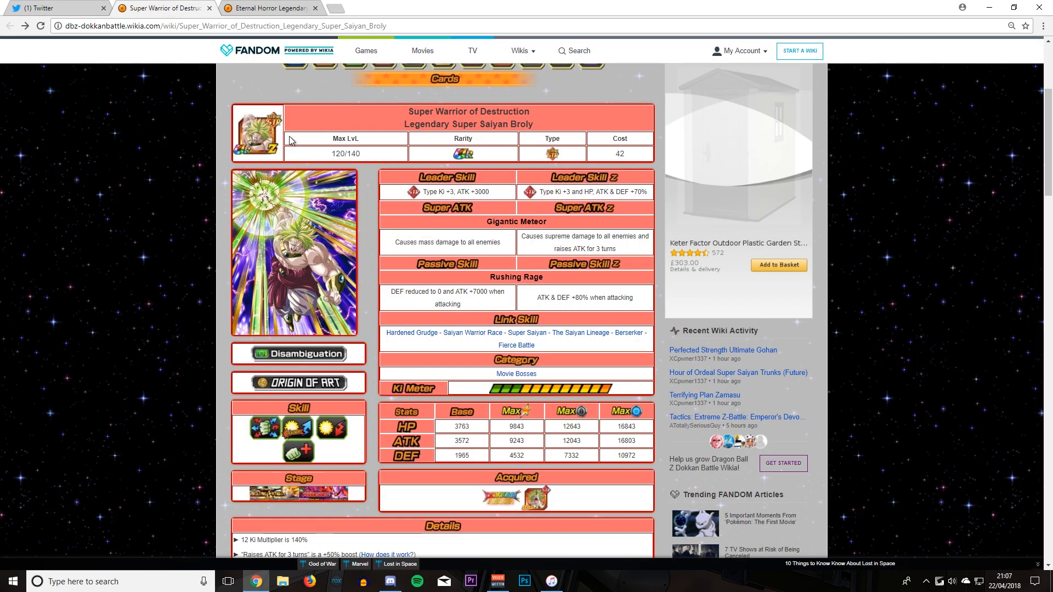
{"action": "mouse_move", "coordinate": [933, 199]}
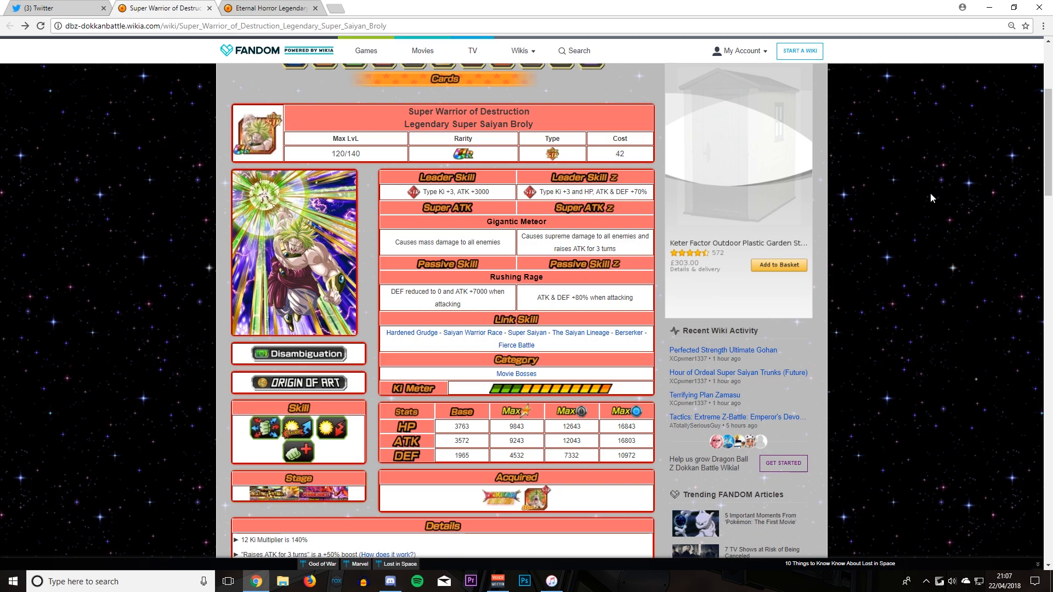
{"action": "mouse_move", "coordinate": [544, 187]}
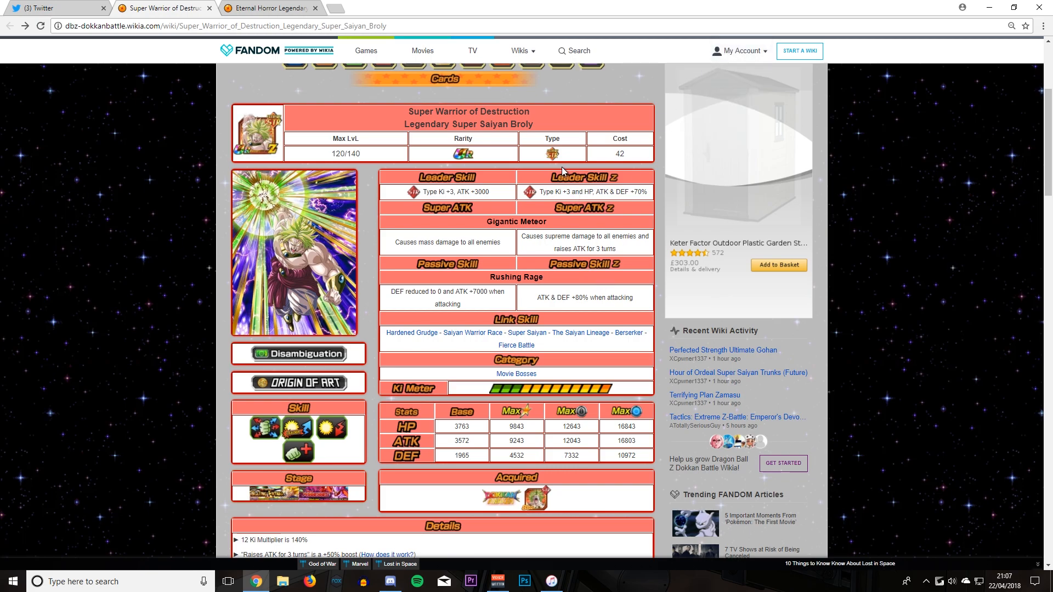
{"action": "mouse_move", "coordinate": [588, 193]}
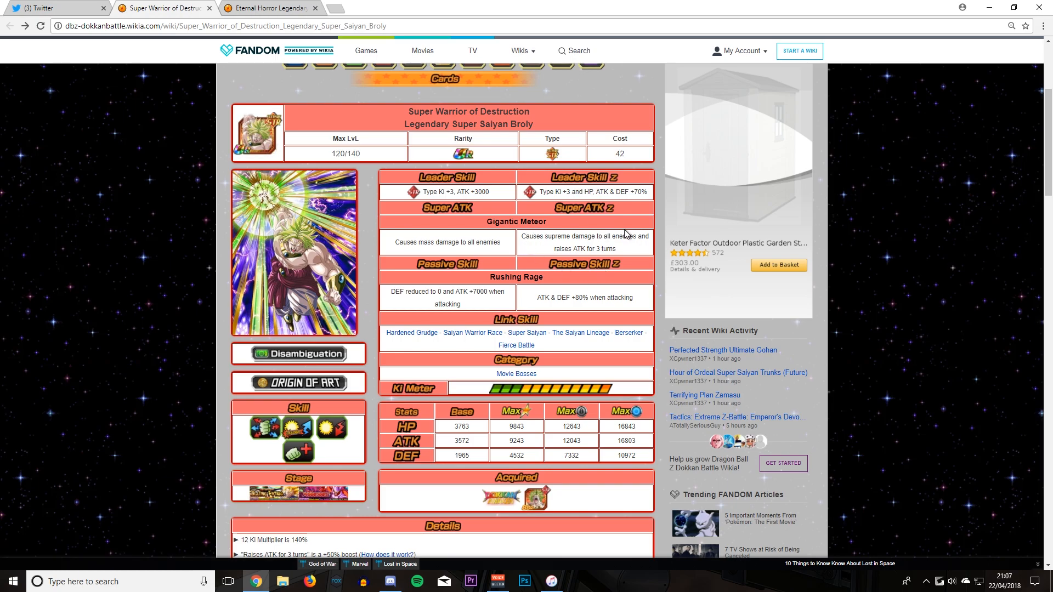
Scroll down the page and bring up DBZ Space's Dokkan Battle News with its Game Play menu
{"action": "scroll", "scroll_direction": "down", "scroll_amount": 3}
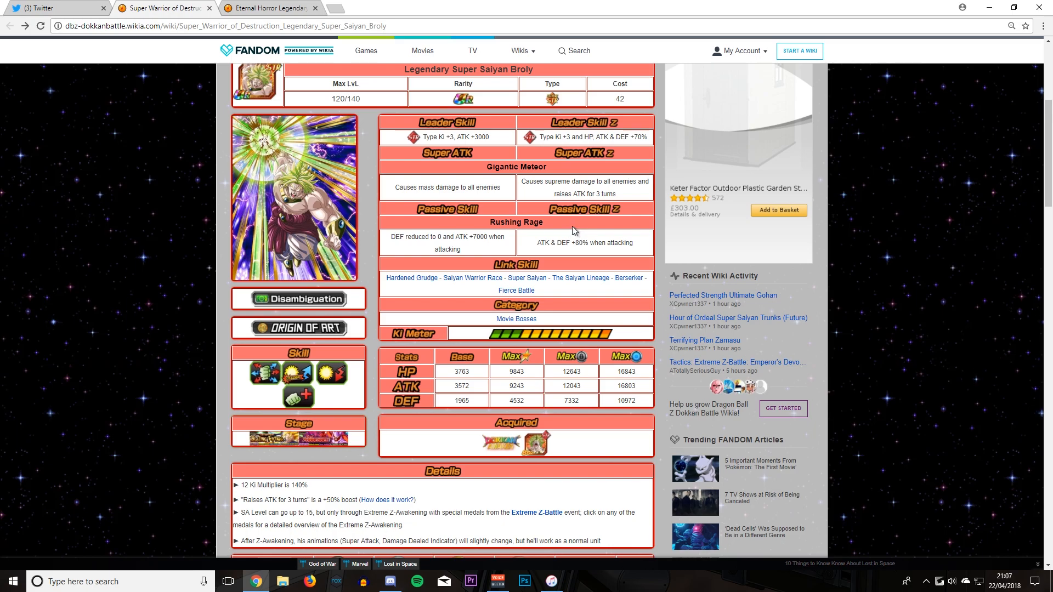
{"action": "mouse_move", "coordinate": [412, 278]}
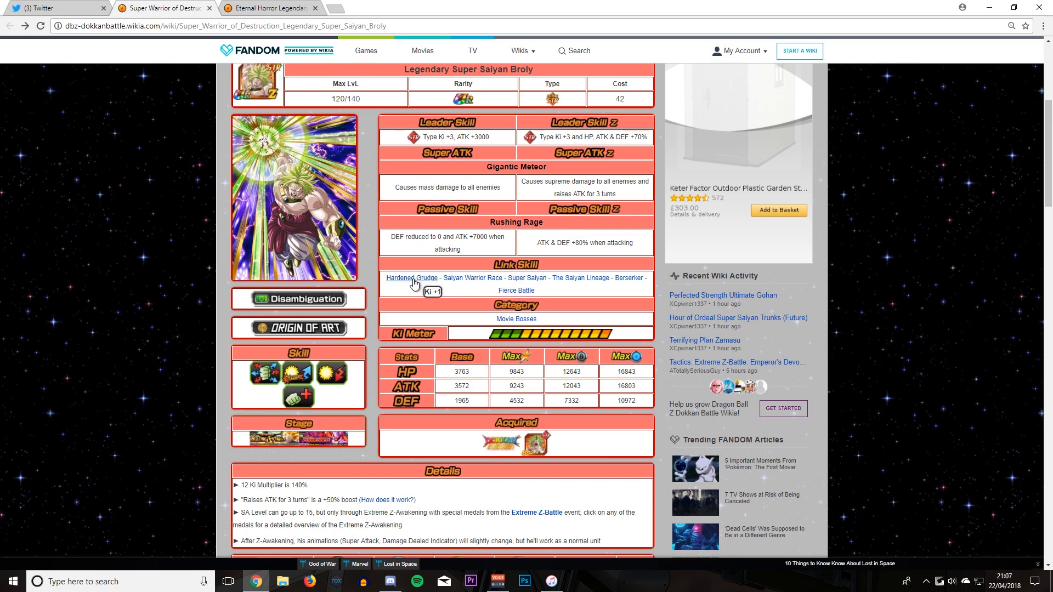
{"action": "mouse_move", "coordinate": [517, 269]}
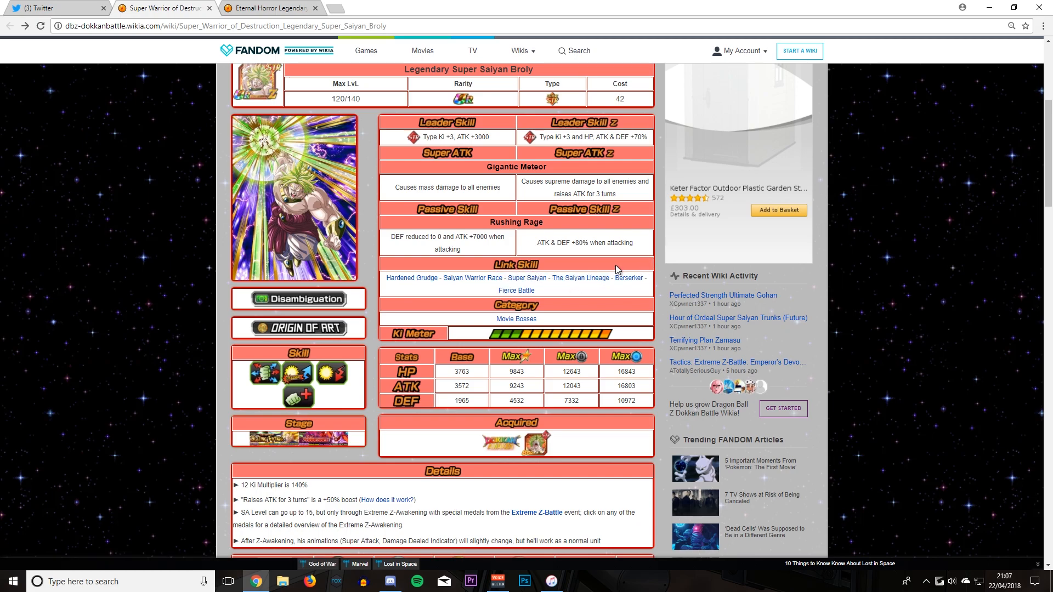
{"action": "scroll", "scroll_direction": "down", "scroll_amount": 3}
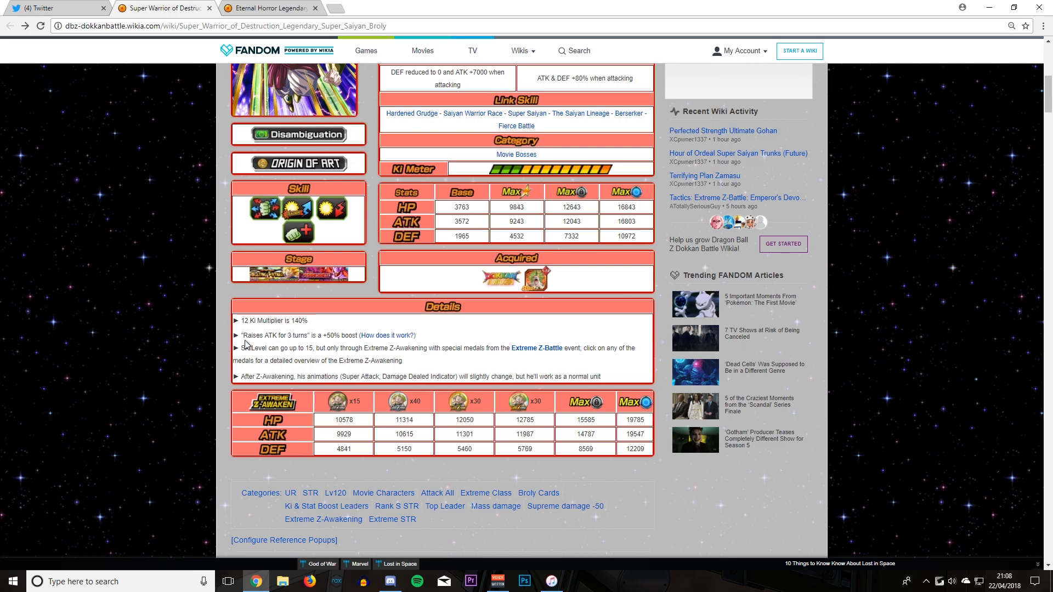
{"action": "left_click_drag", "start_coordinate": [238, 376], "coordinate": [439, 376]}
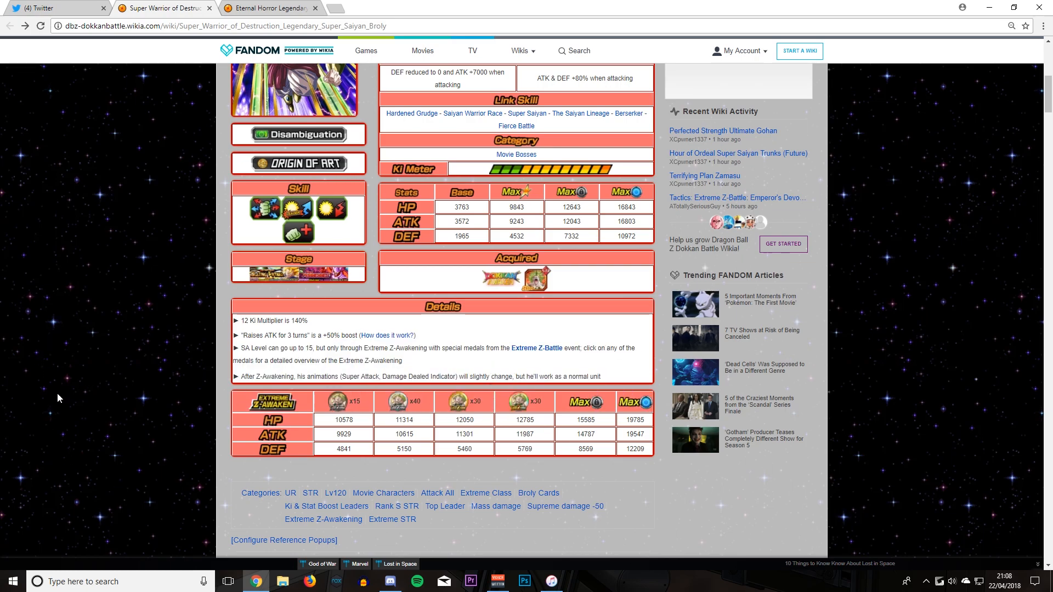
{"action": "mouse_move", "coordinate": [106, 333]}
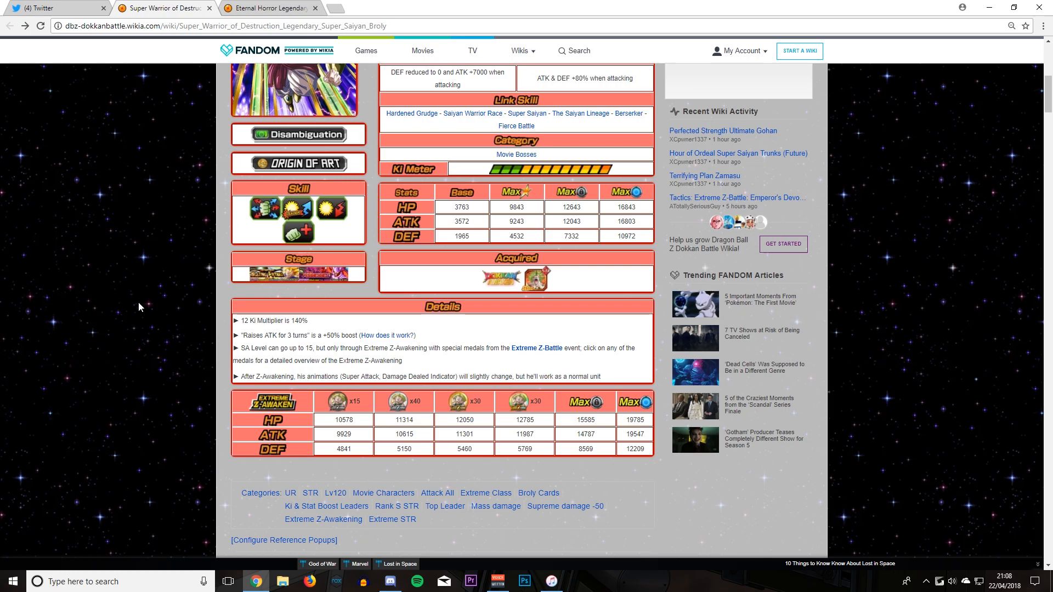
{"action": "mouse_move", "coordinate": [655, 226]}
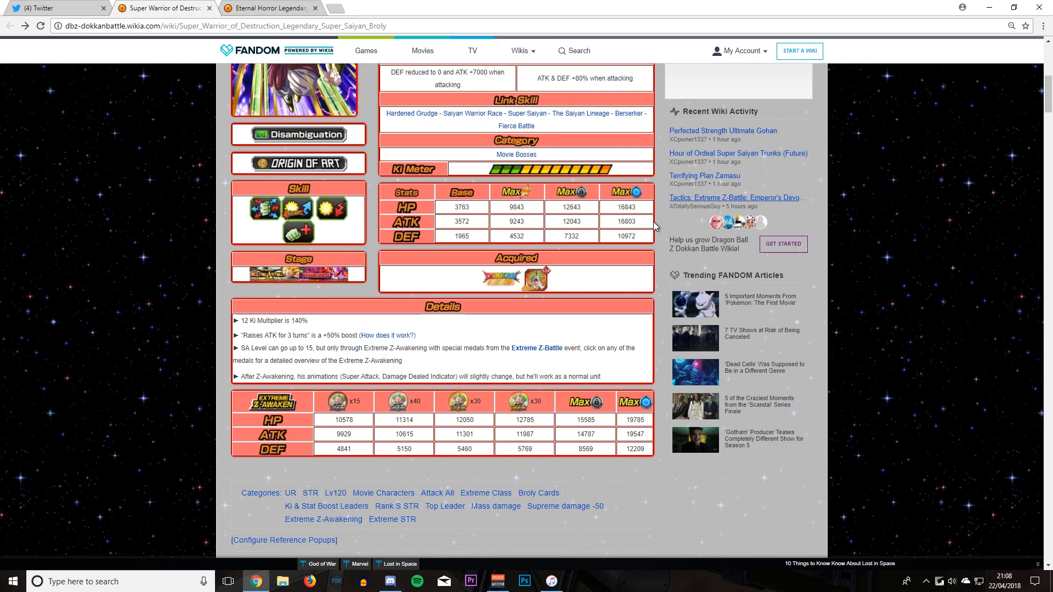
{"action": "mouse_move", "coordinate": [1032, 327]}
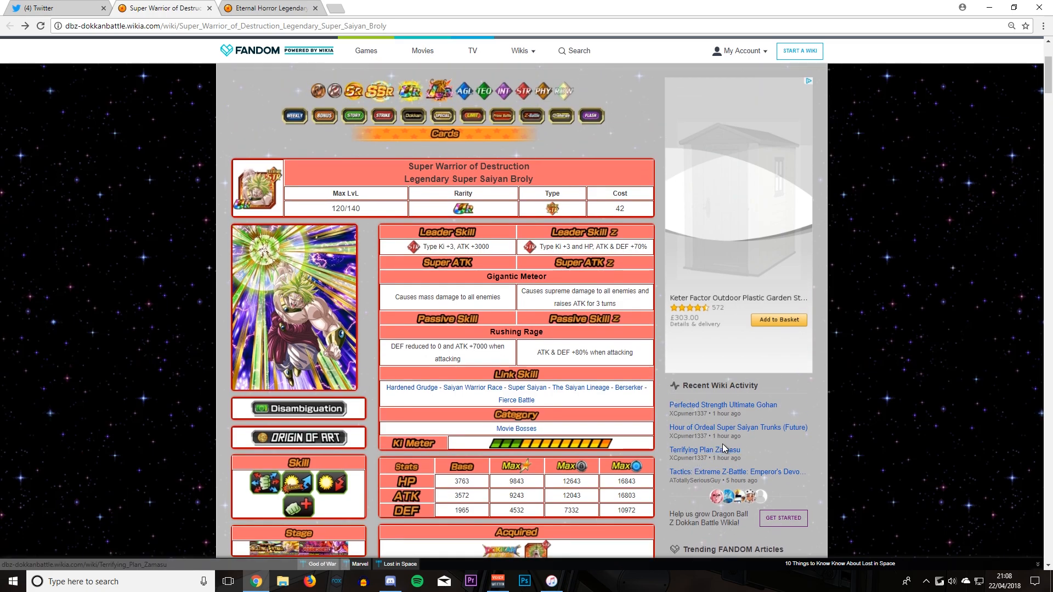
{"action": "mouse_move", "coordinate": [396, 238]}
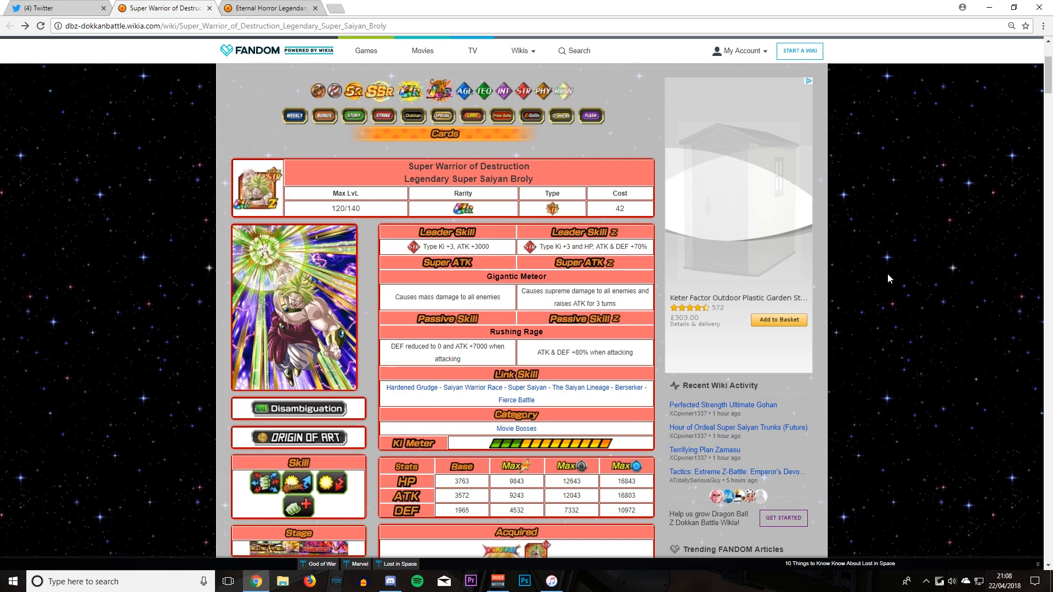
{"action": "mouse_move", "coordinate": [858, 311]}
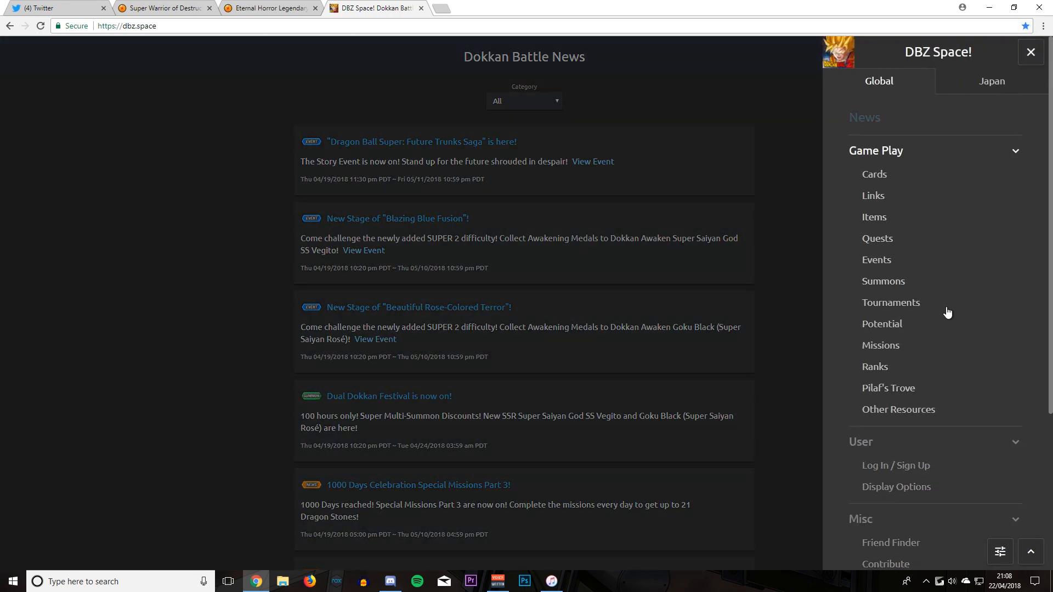
Show the Potential overview and the S-rank STR. board panel with its tile stats and six cards
{"action": "left_click", "coordinate": [881, 324]}
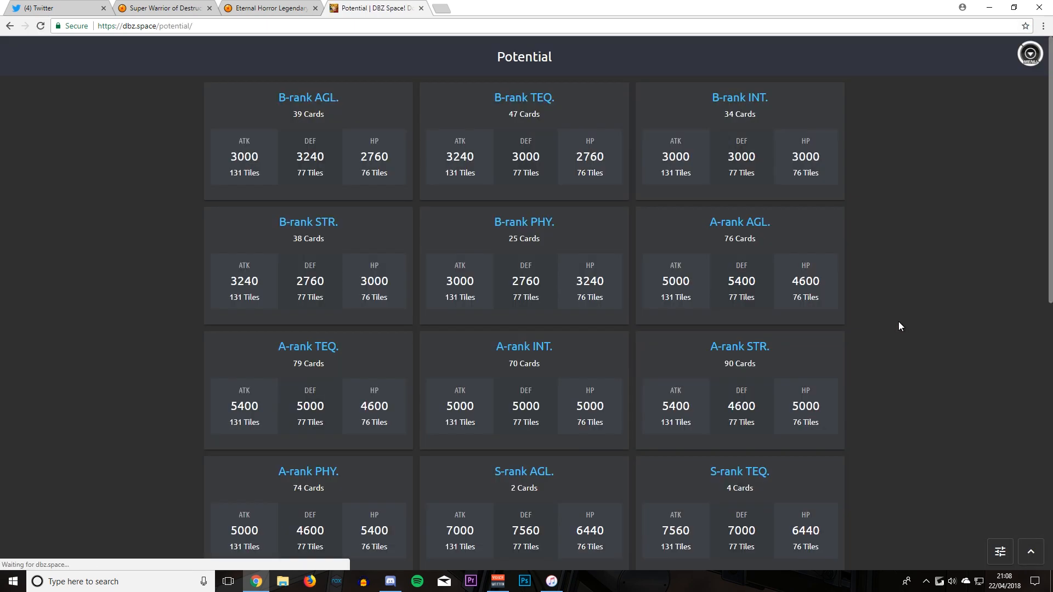
{"action": "scroll", "scroll_direction": "down", "scroll_amount": 3}
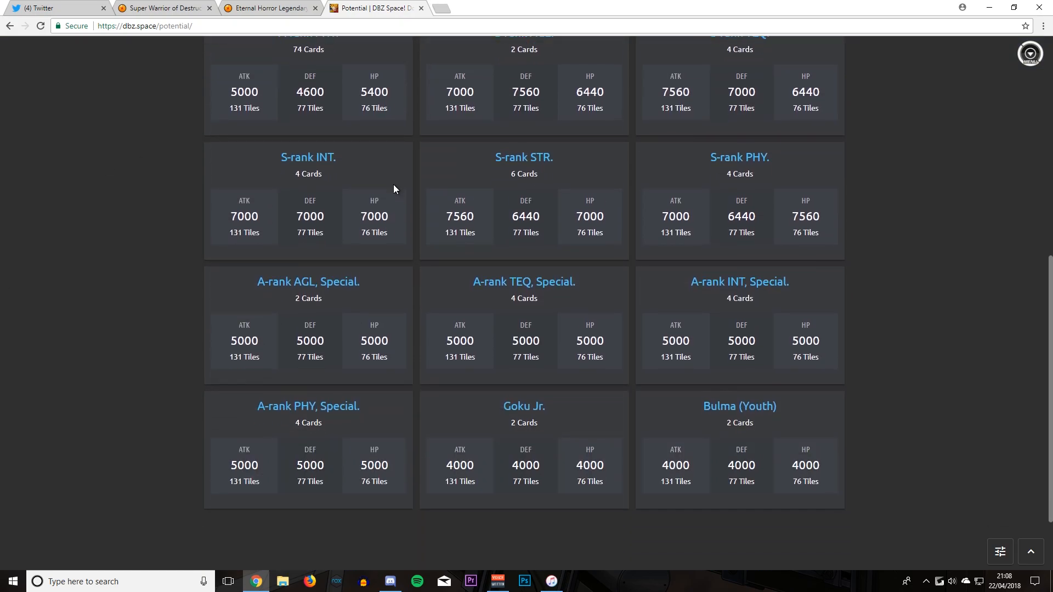
{"action": "mouse_move", "coordinate": [361, 185]}
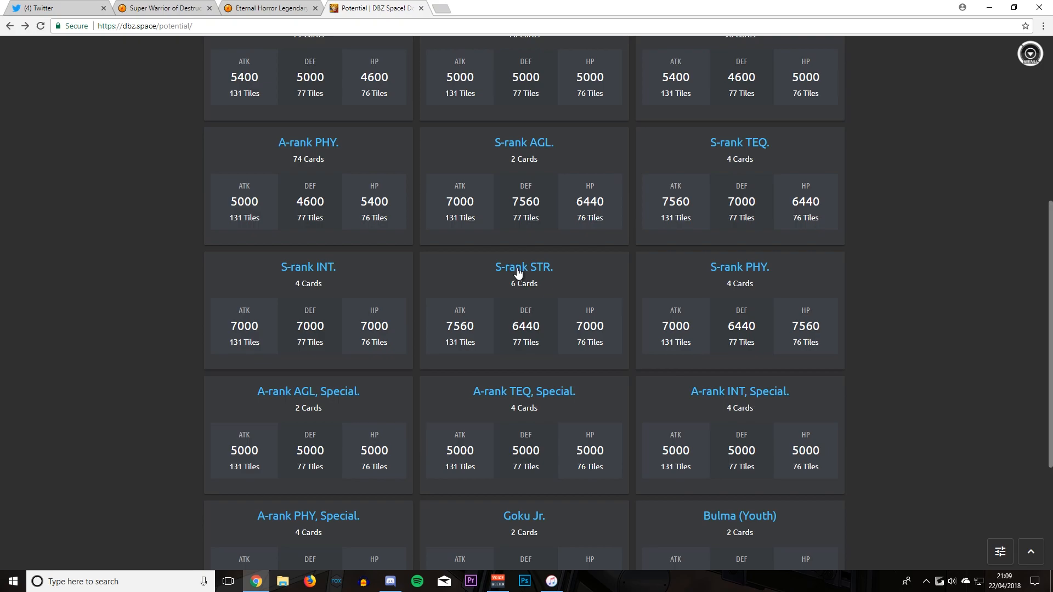
{"action": "left_click", "coordinate": [524, 267]}
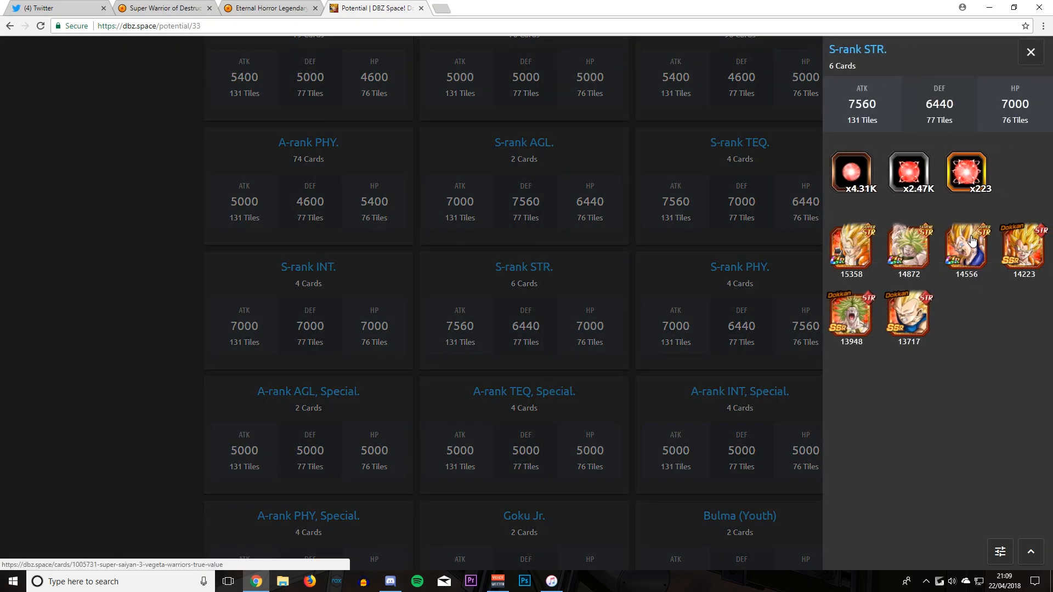
{"action": "left_click", "coordinate": [739, 274]}
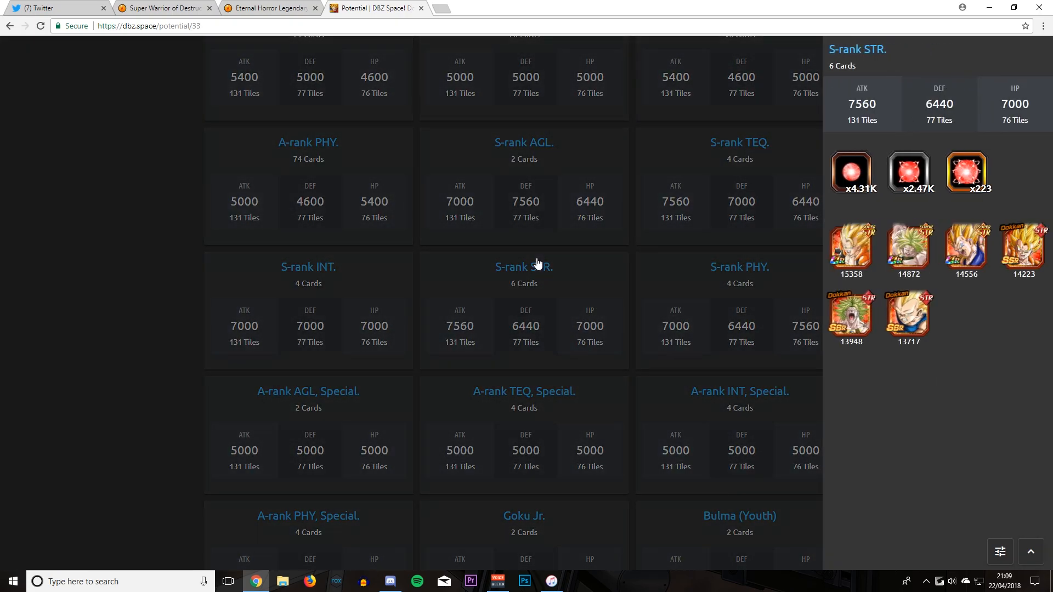
{"action": "mouse_move", "coordinate": [480, 373]}
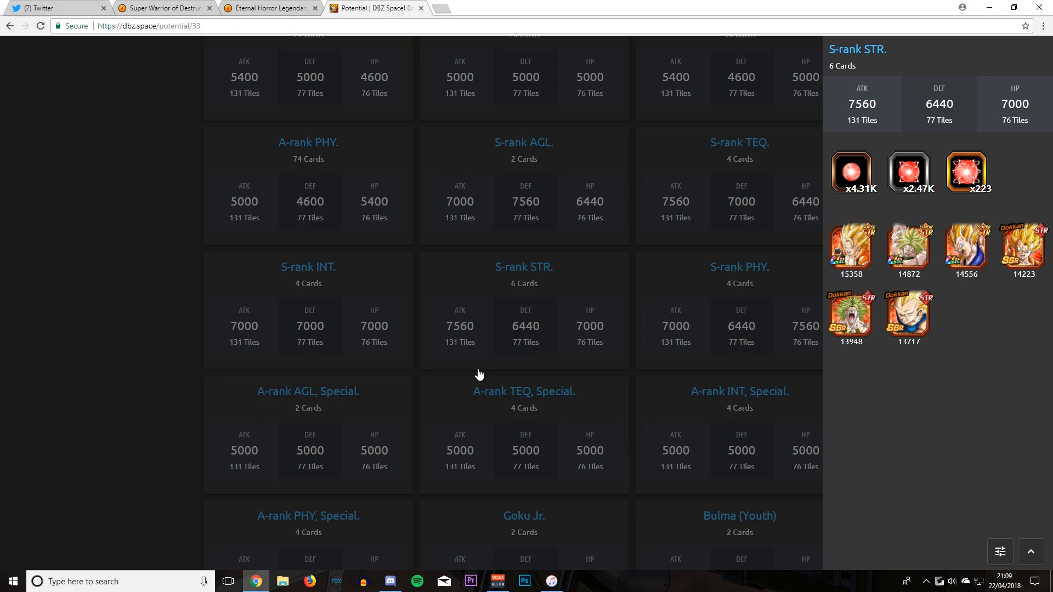
{"action": "mouse_move", "coordinate": [319, 52]}
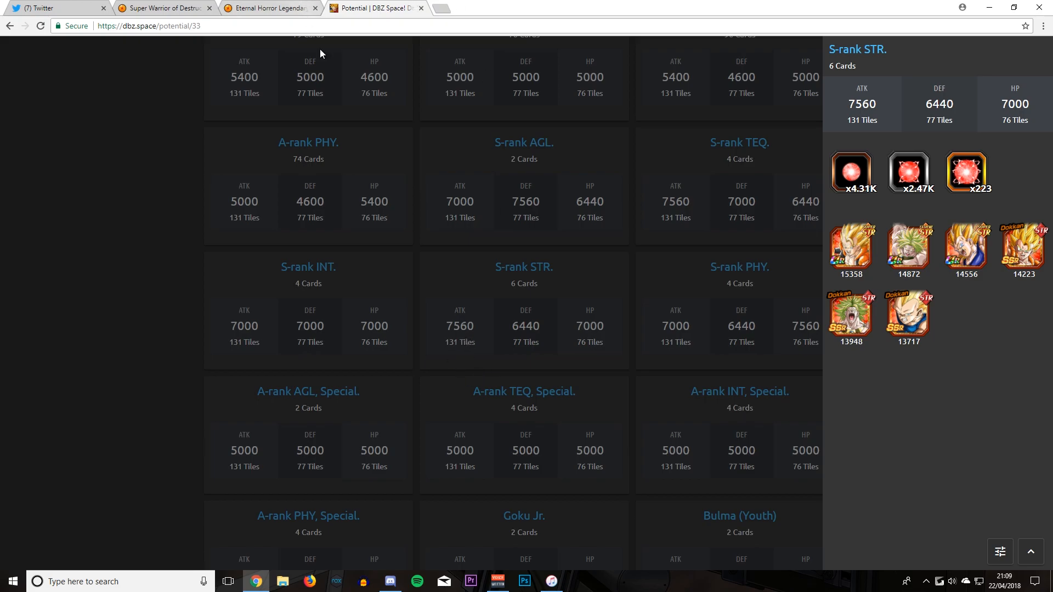
Glance down the Super Warrior of Destruction Broly wiki page before returning to DBZ Space
{"action": "left_click", "coordinate": [269, 8]}
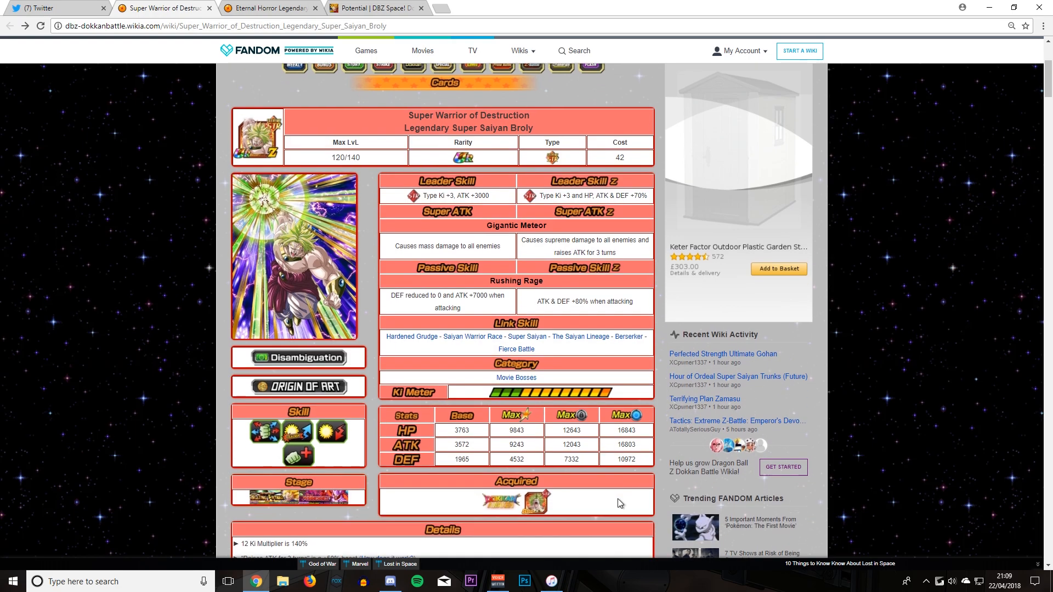
{"action": "scroll", "scroll_direction": "down", "scroll_amount": 3}
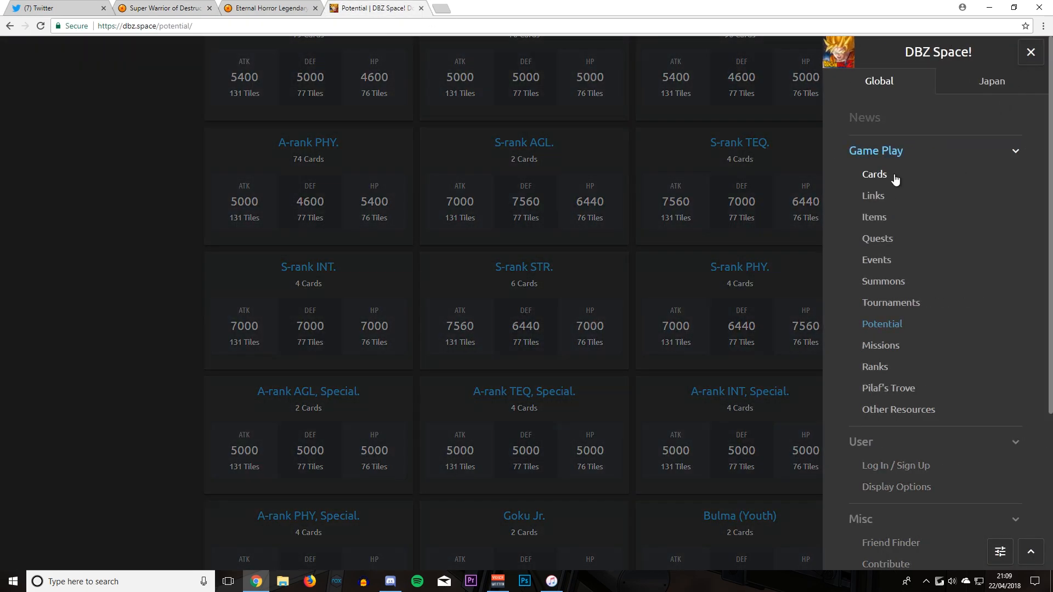
Show the Japan version's Game Cards list sorted by ATK at Potential Max
{"action": "left_click", "coordinate": [991, 80]}
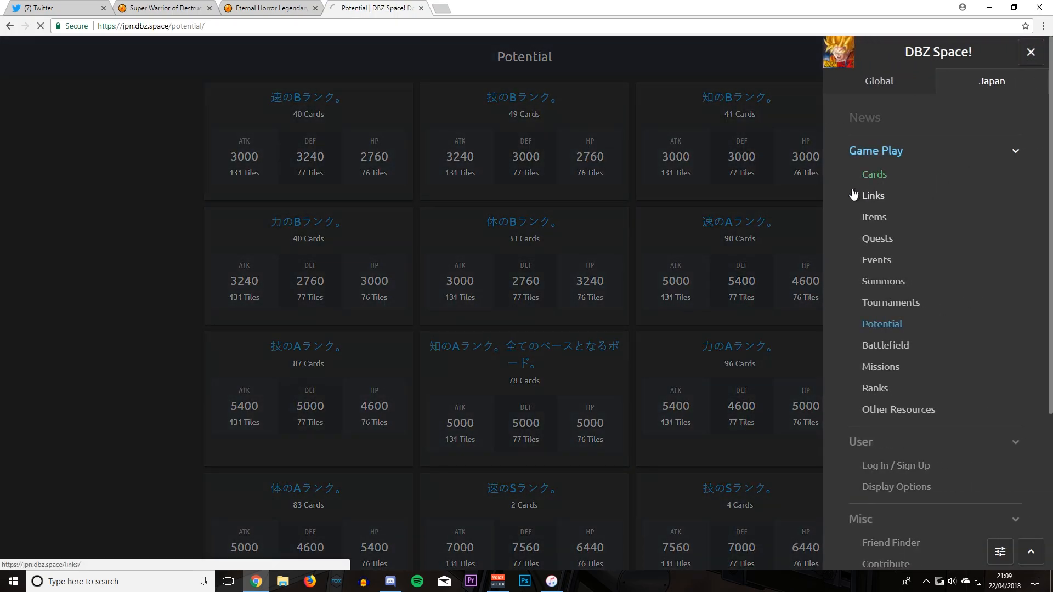
{"action": "left_click", "coordinate": [874, 175]}
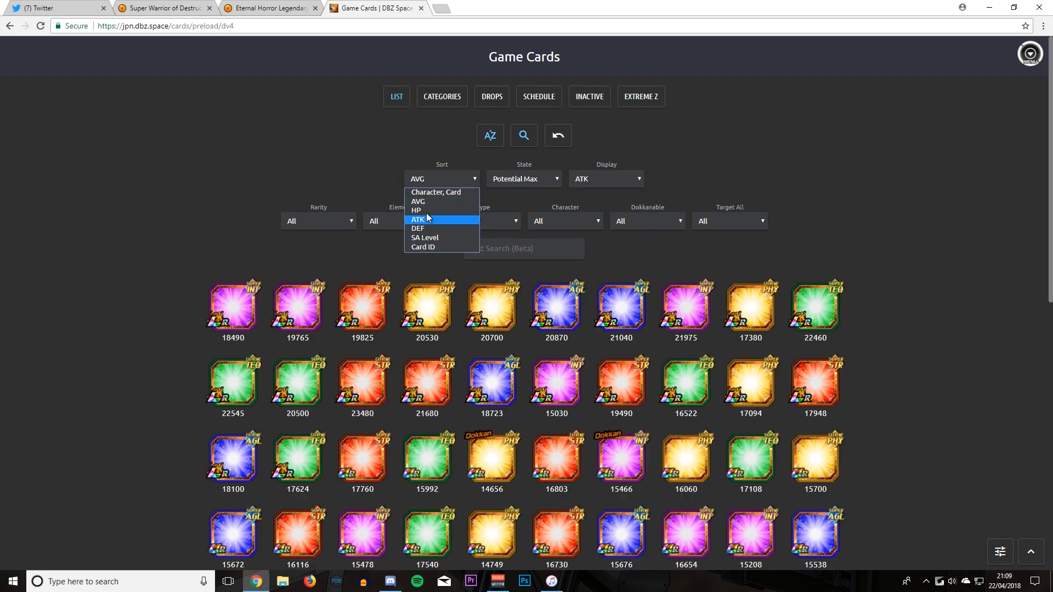
{"action": "left_click", "coordinate": [418, 220]}
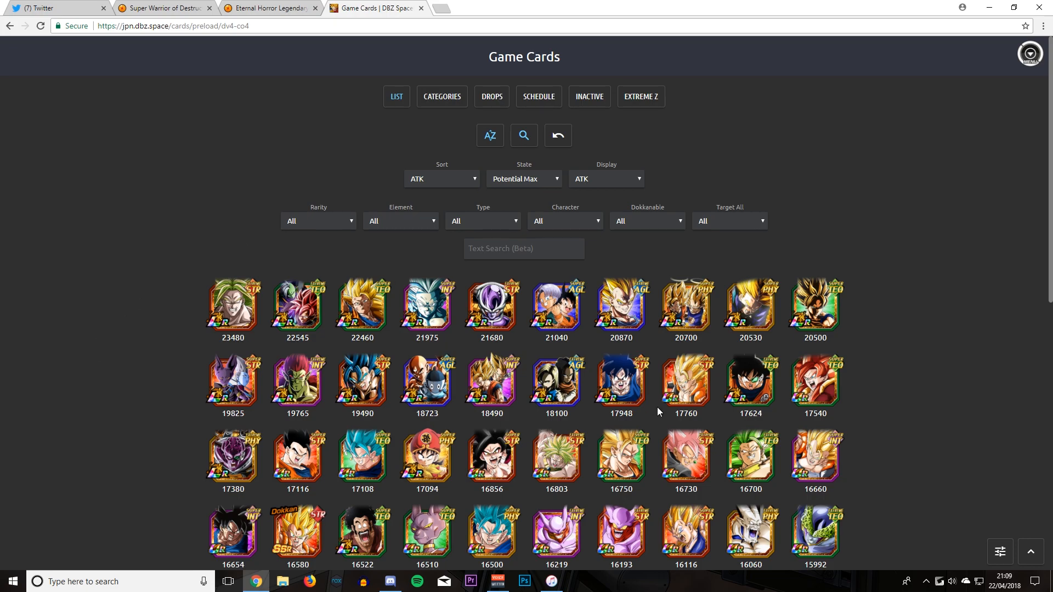
{"action": "mouse_move", "coordinate": [508, 232]}
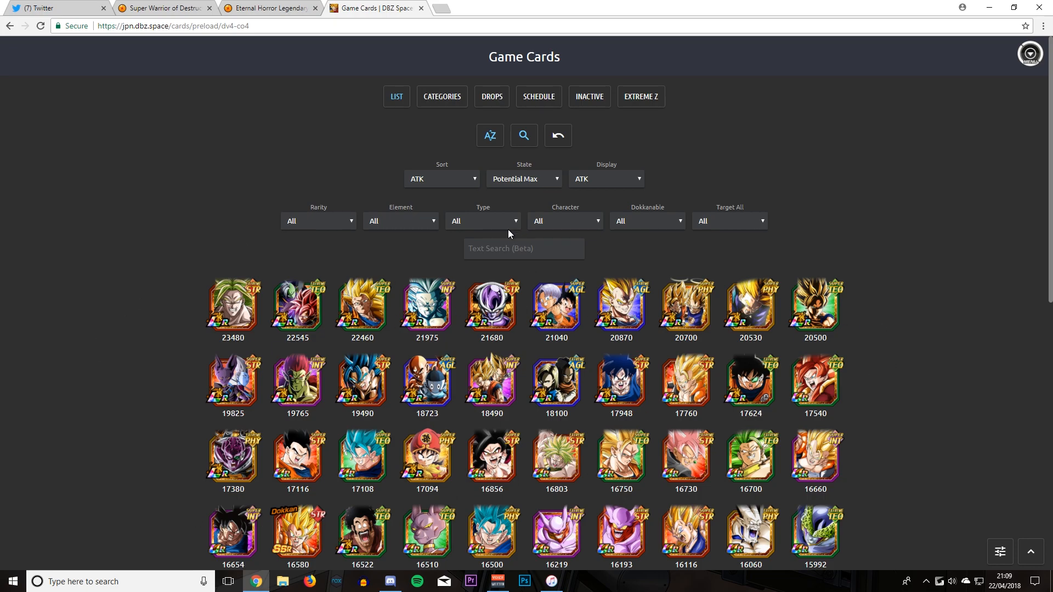
{"action": "mouse_move", "coordinate": [249, 402]}
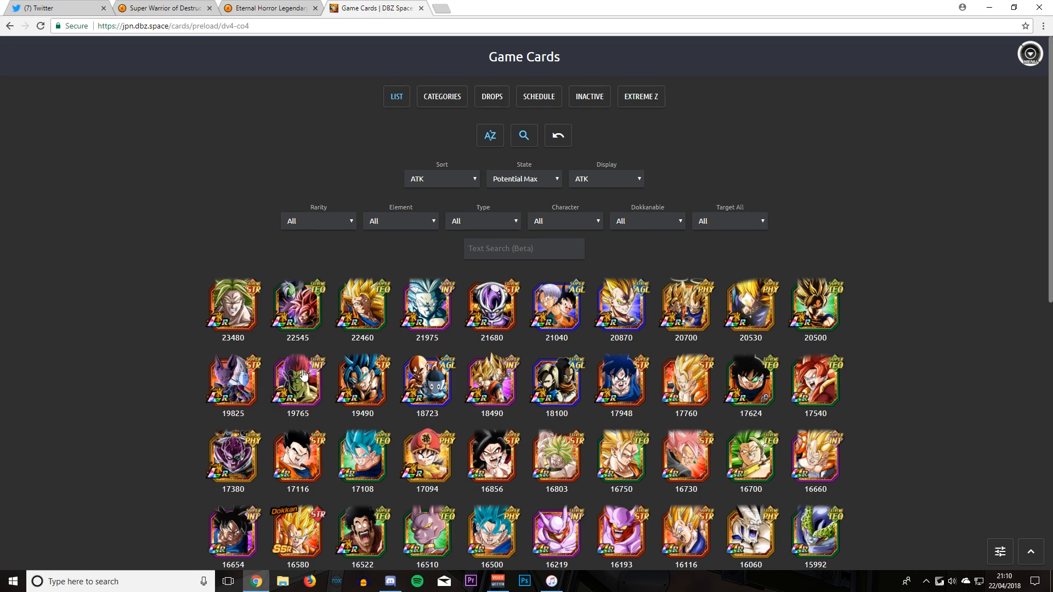
{"action": "left_click", "coordinate": [162, 8]}
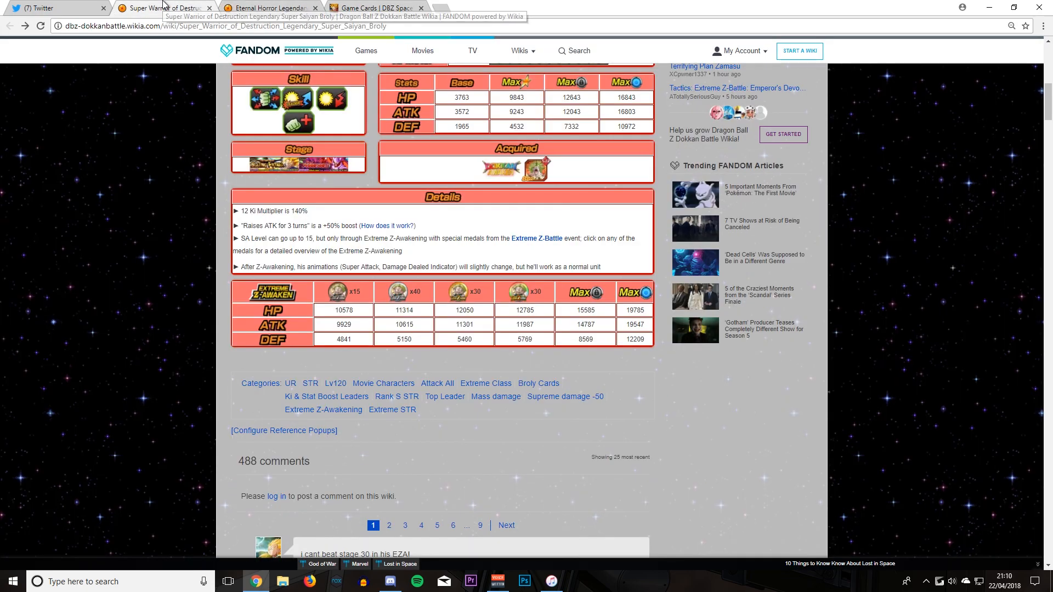
{"action": "left_click", "coordinate": [373, 7]}
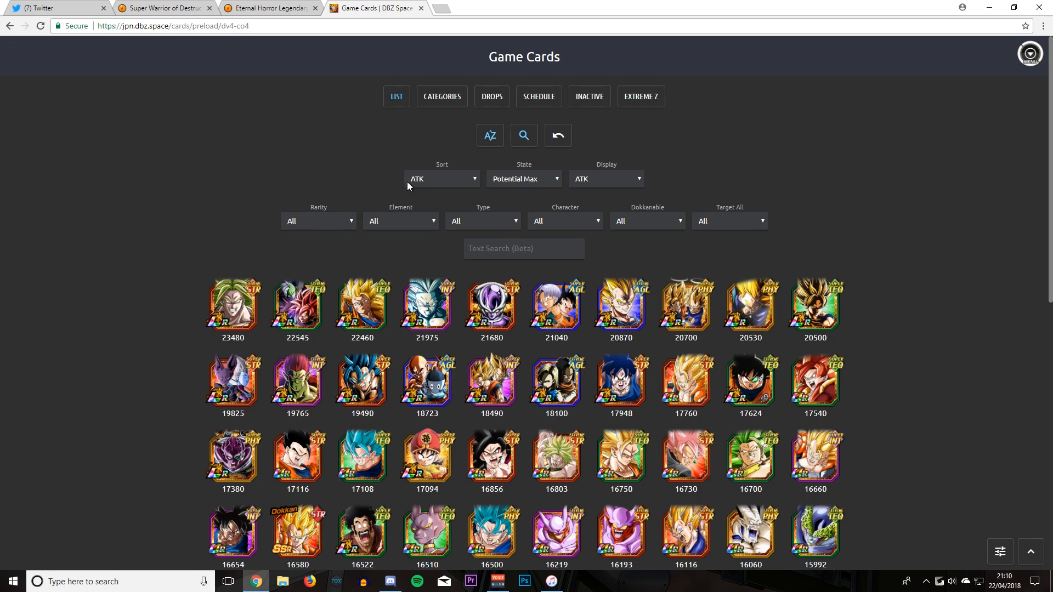
{"action": "mouse_move", "coordinate": [436, 142]}
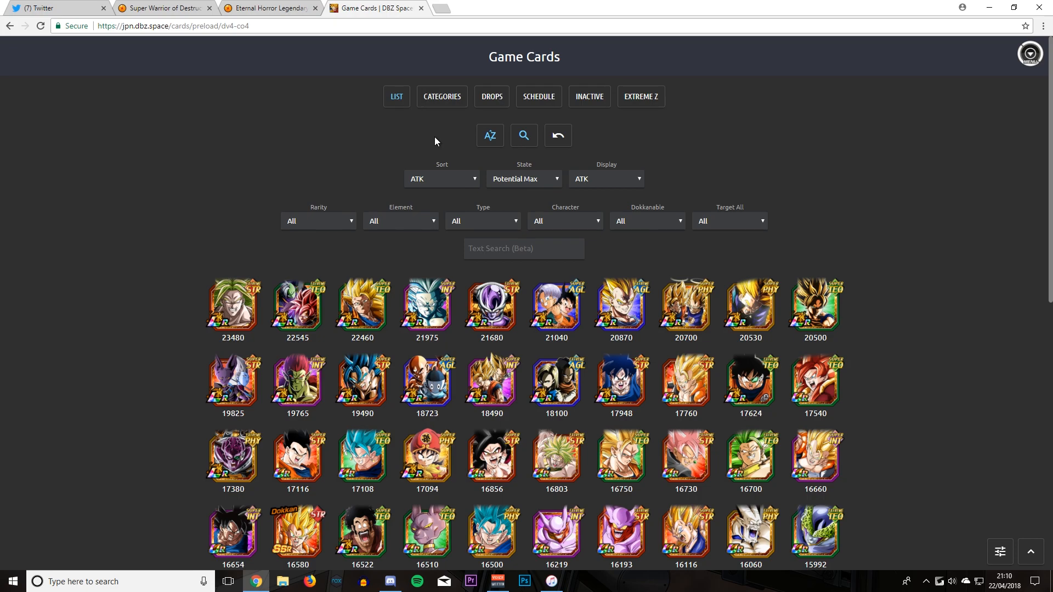
{"action": "mouse_move", "coordinate": [714, 347]}
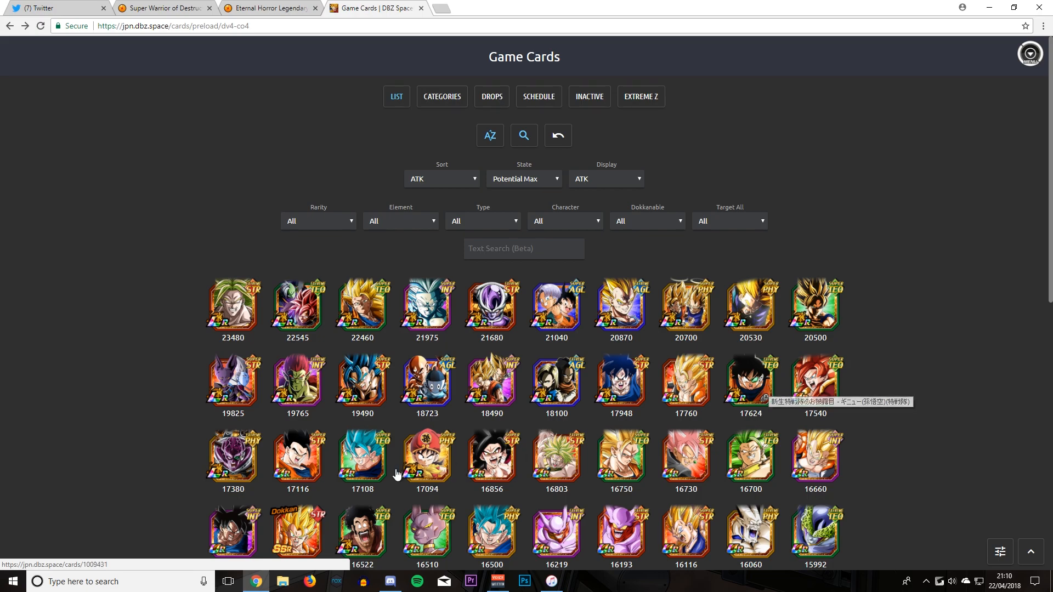
{"action": "mouse_move", "coordinate": [738, 374]}
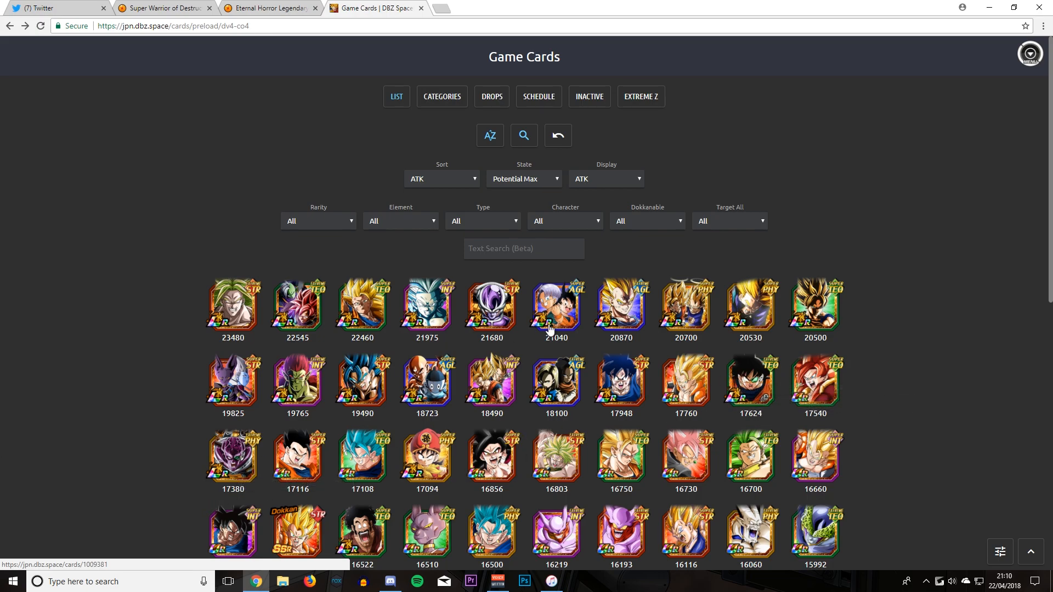
{"action": "mouse_move", "coordinate": [673, 376]}
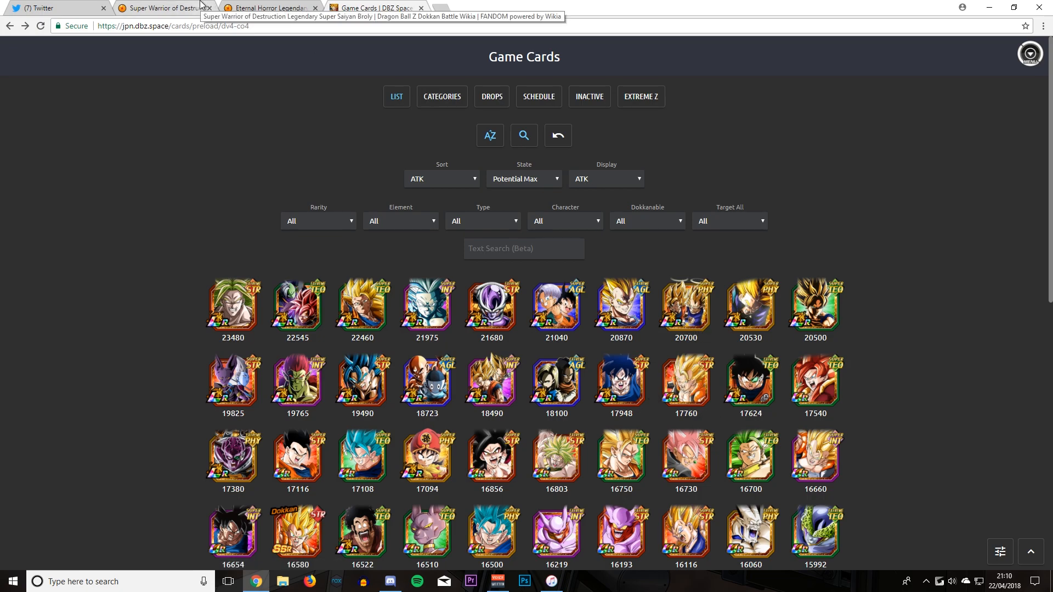
Return to the Super Warrior of Destruction Broly page and view its stats and Details notes
{"action": "left_click", "coordinate": [165, 8]}
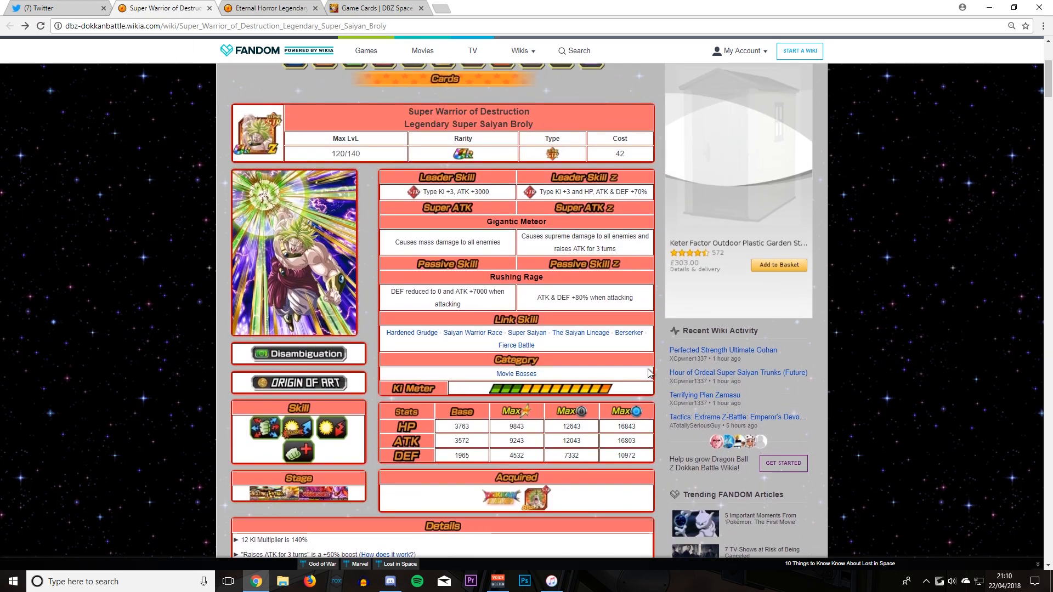
{"action": "scroll", "scroll_direction": "down", "scroll_amount": 3}
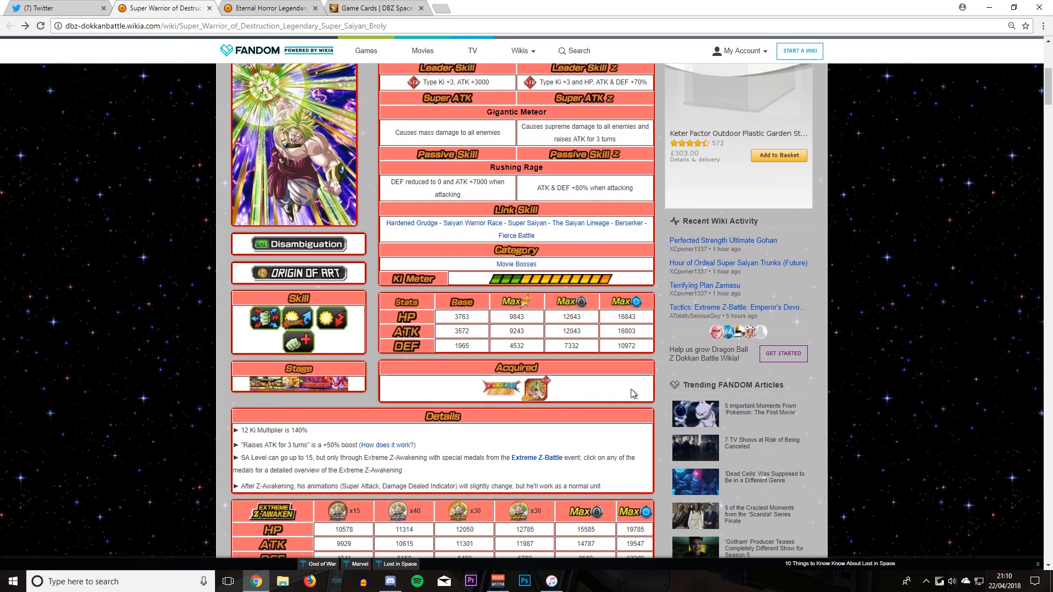
{"action": "mouse_move", "coordinate": [601, 455]}
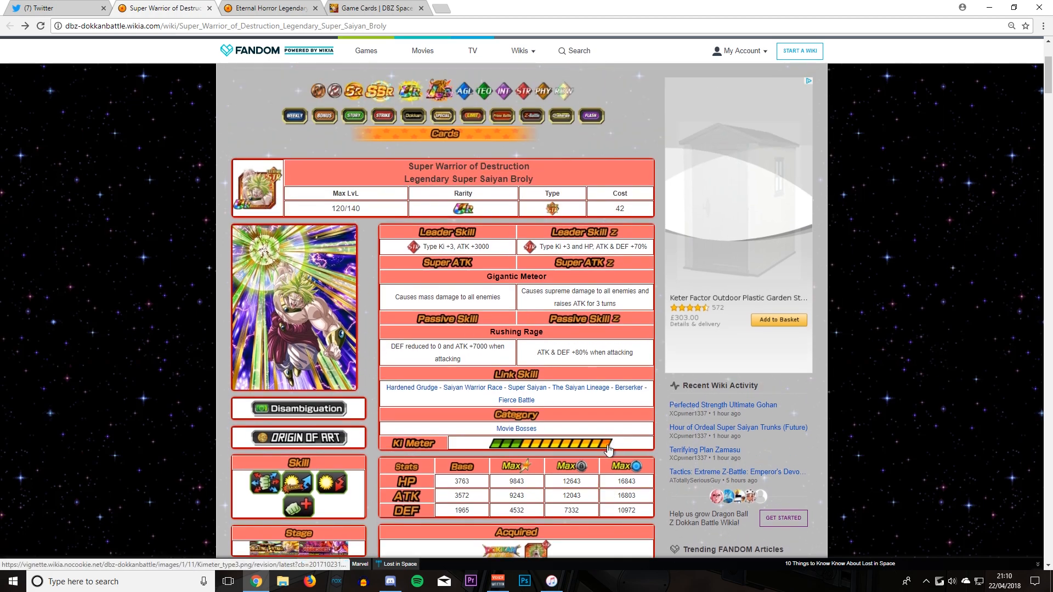
{"action": "mouse_move", "coordinate": [563, 239]}
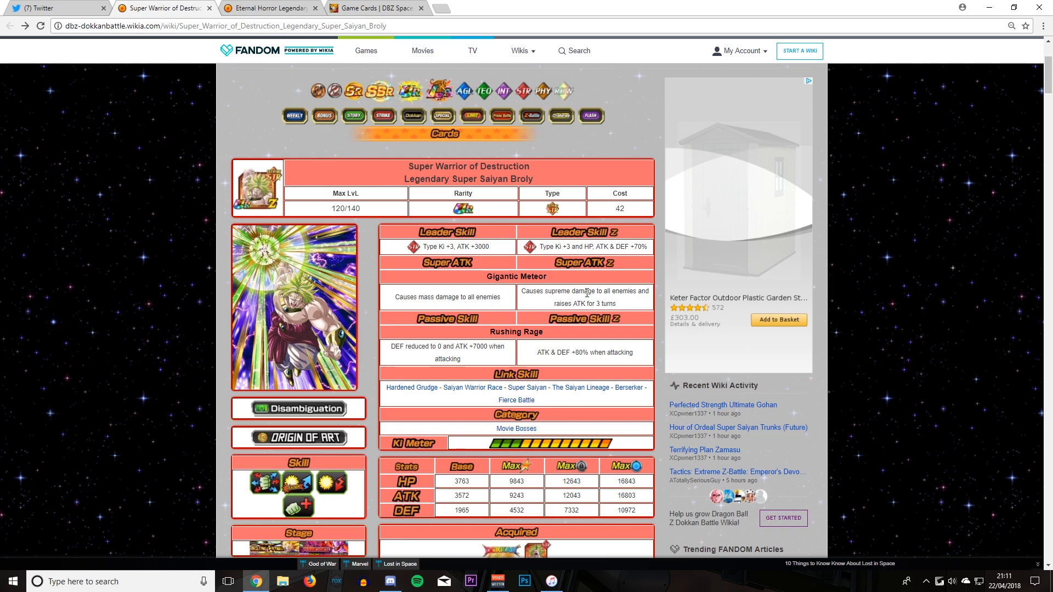
Reach the Movie Bosses category link on the Broly page leading to Explosive Evolution Turles
{"action": "scroll", "scroll_direction": "down", "scroll_amount": 3}
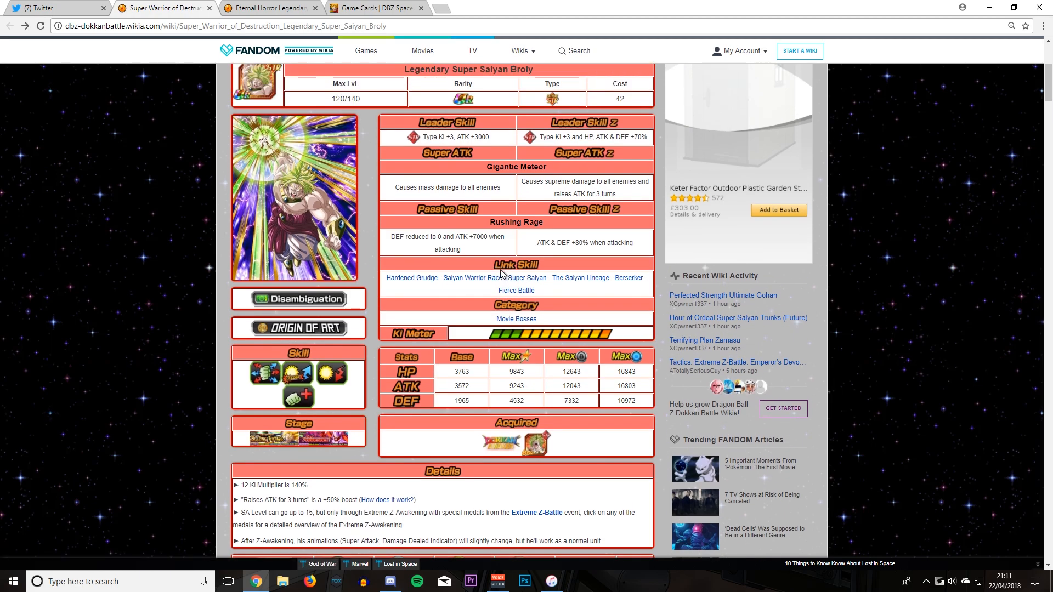
{"action": "mouse_move", "coordinate": [507, 264]}
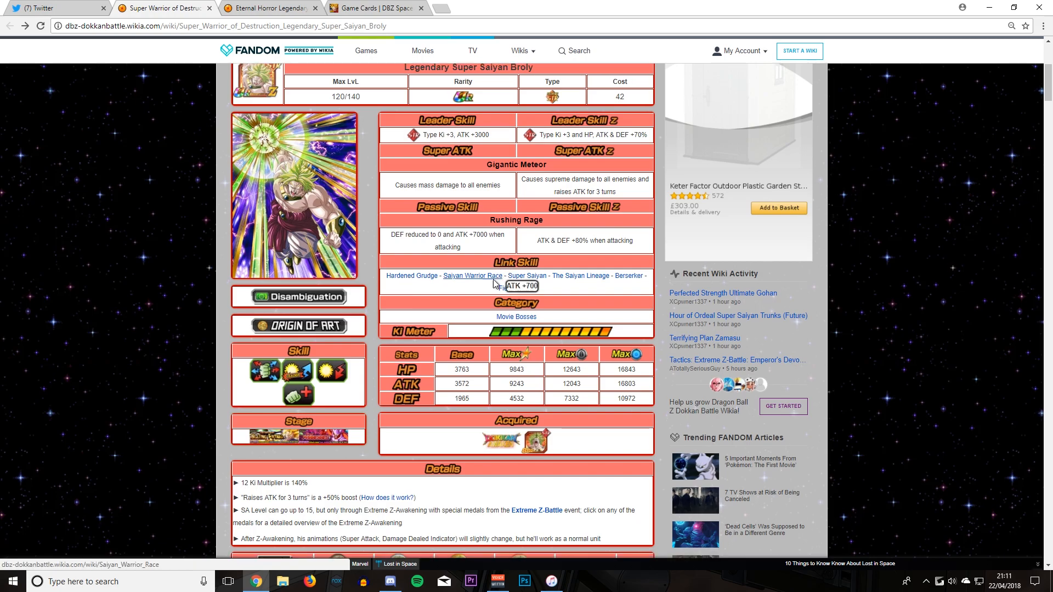
{"action": "scroll", "scroll_direction": "down", "scroll_amount": 3}
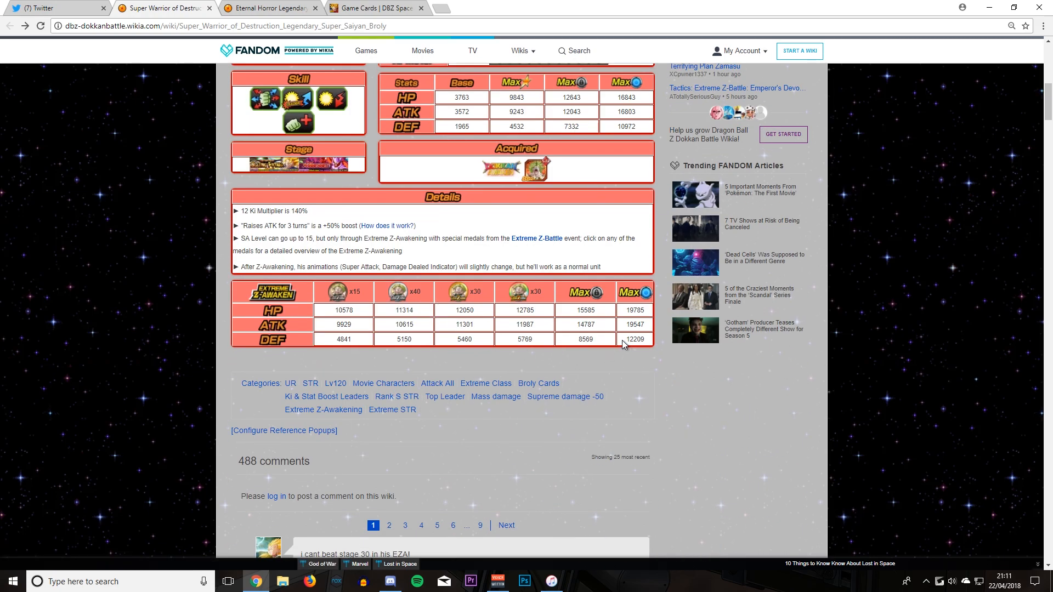
{"action": "scroll", "scroll_direction": "up", "scroll_amount": 3}
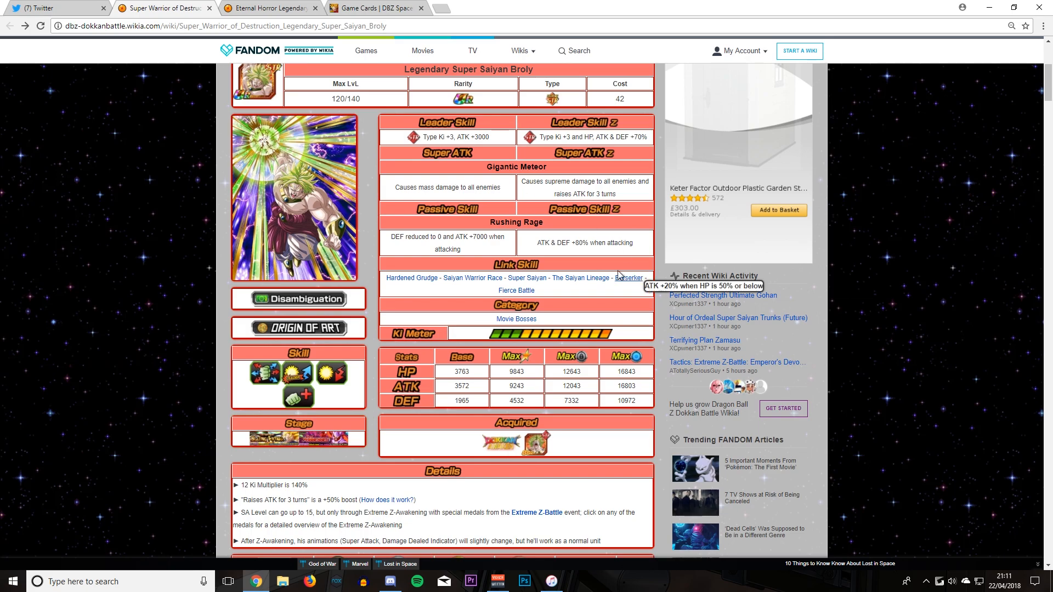
{"action": "mouse_move", "coordinate": [602, 267]}
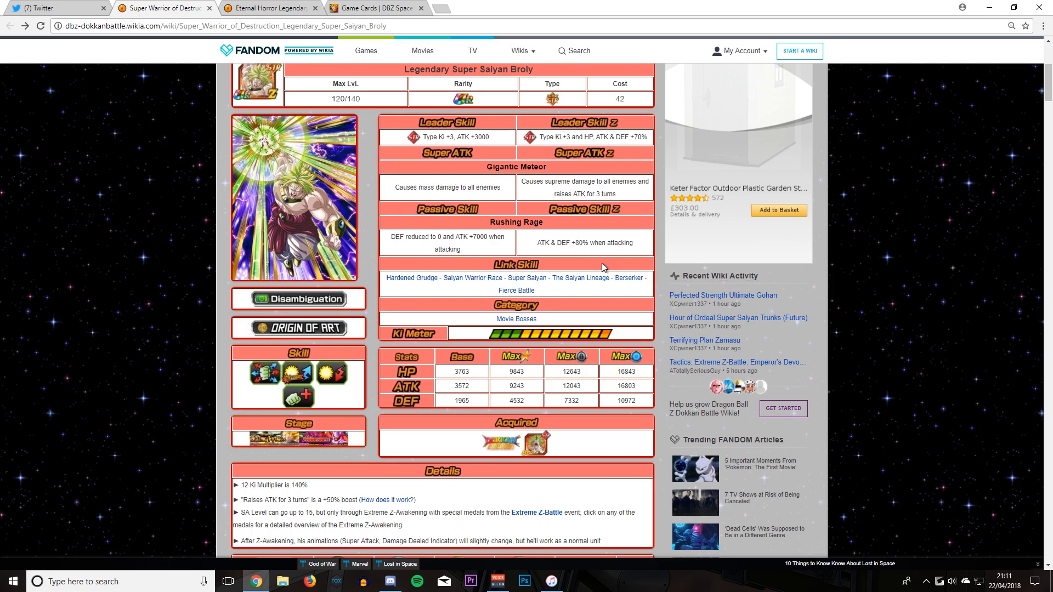
{"action": "mouse_move", "coordinate": [612, 237]}
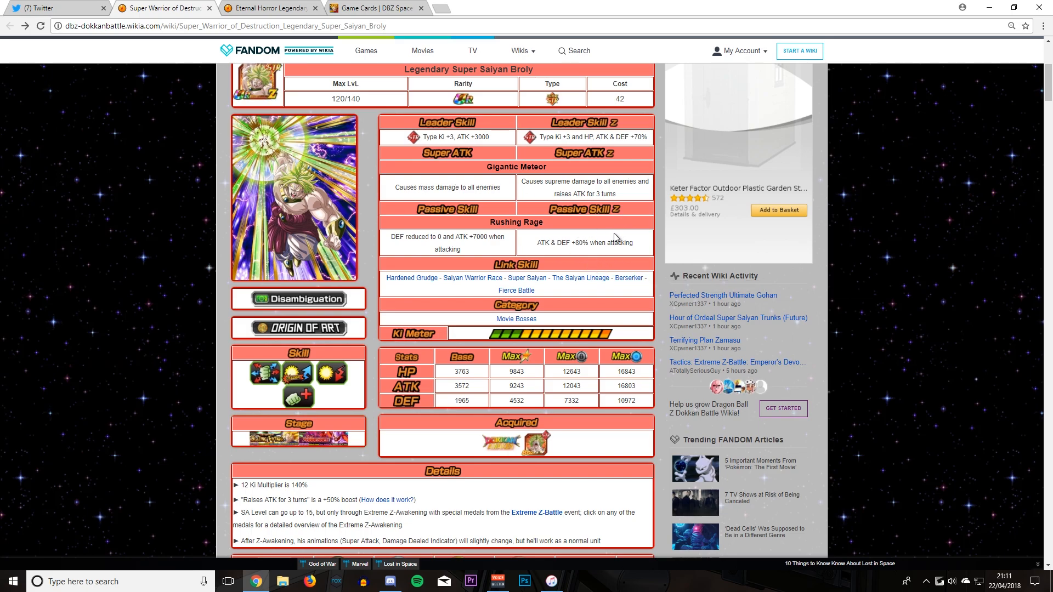
{"action": "mouse_move", "coordinate": [590, 272]}
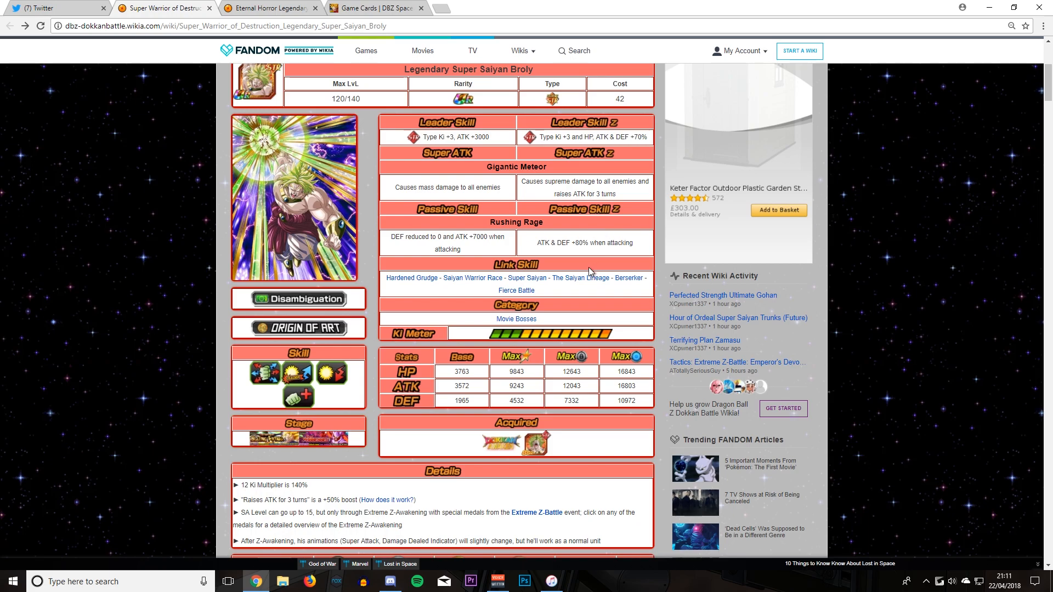
{"action": "mouse_move", "coordinate": [517, 319]}
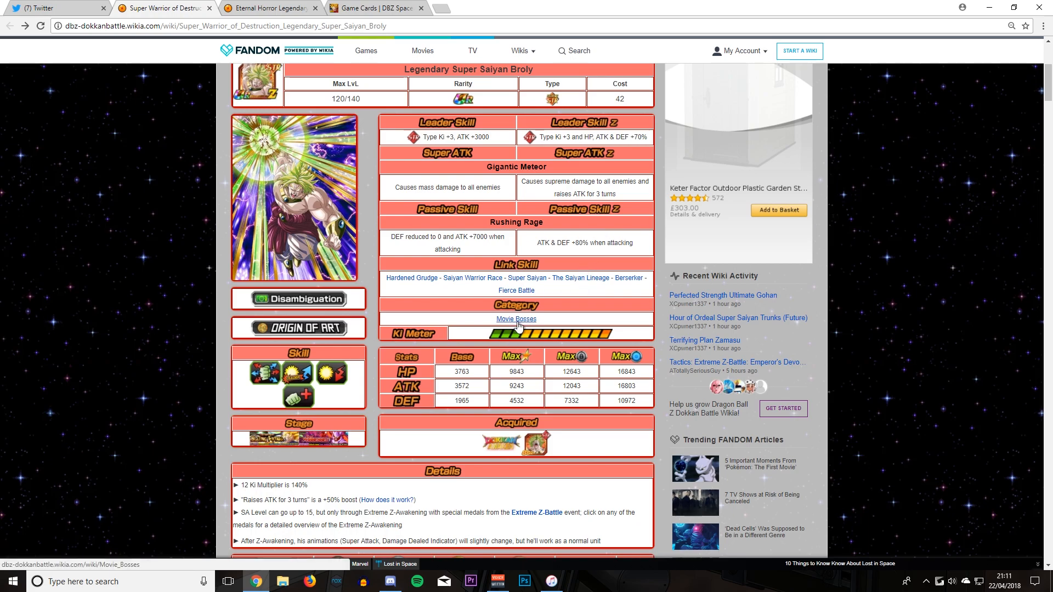
{"action": "left_click", "coordinate": [515, 319]}
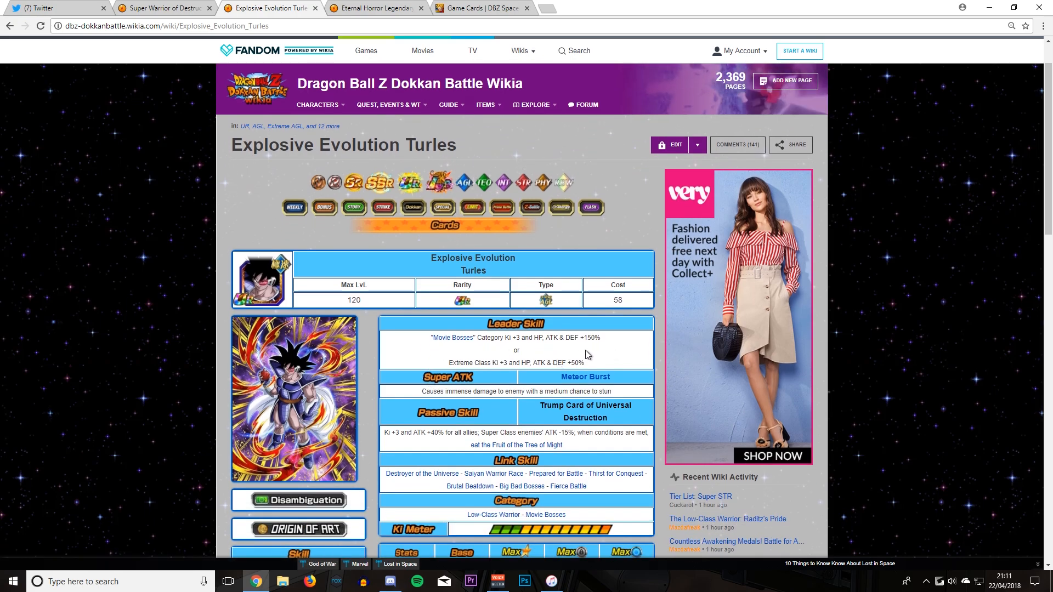
From the Broly page, browse the Berserker link skill's card grid down the page
{"action": "left_click_drag", "start_coordinate": [431, 337], "coordinate": [603, 337]}
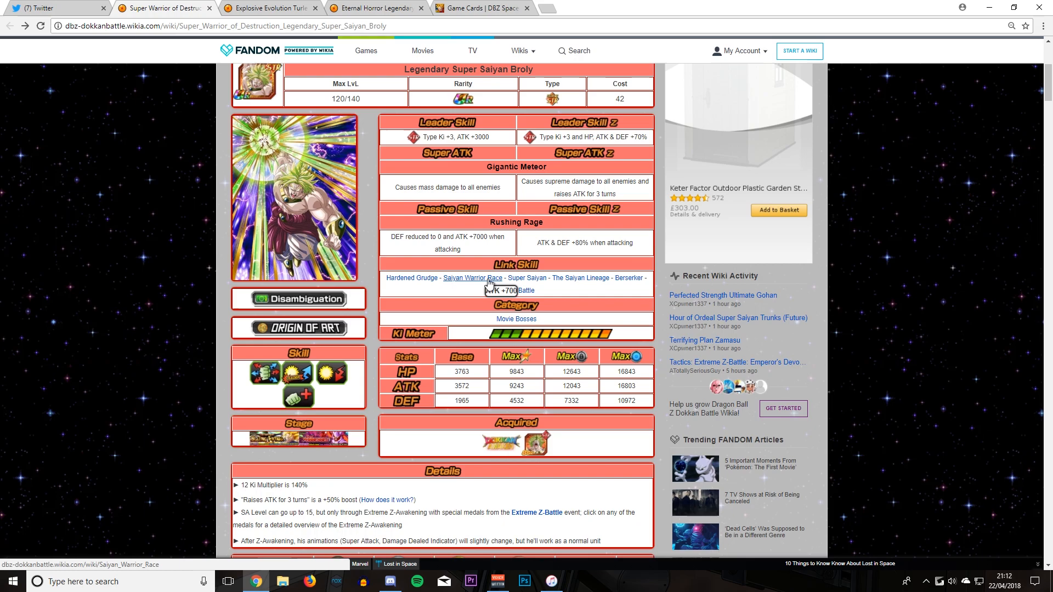
{"action": "left_click", "coordinate": [623, 277]}
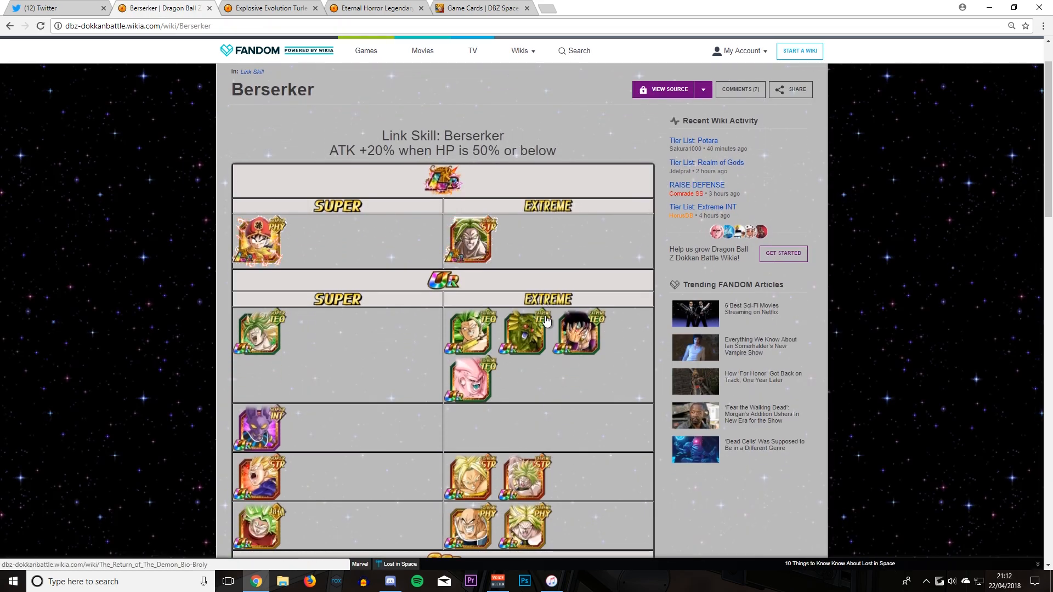
{"action": "scroll", "scroll_direction": "down", "scroll_amount": 3}
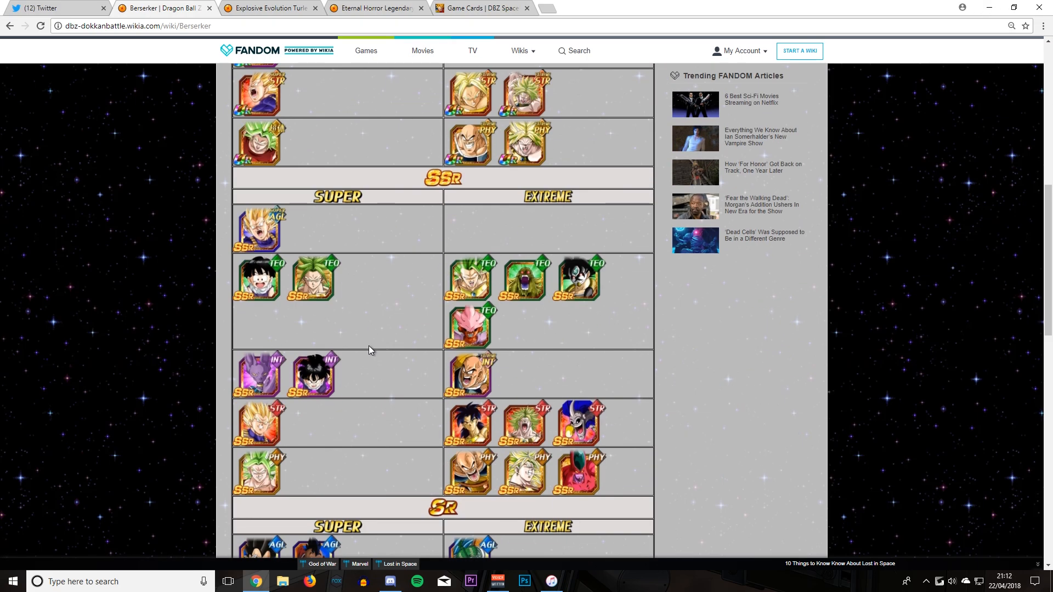
{"action": "scroll", "scroll_direction": "down", "scroll_amount": 3}
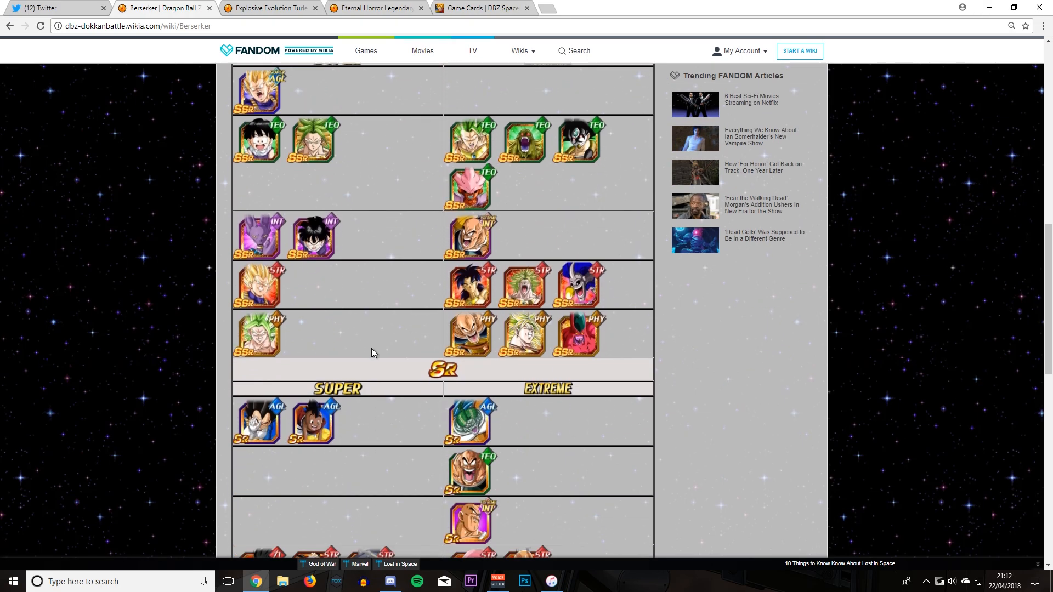
{"action": "scroll", "scroll_direction": "down", "scroll_amount": 3}
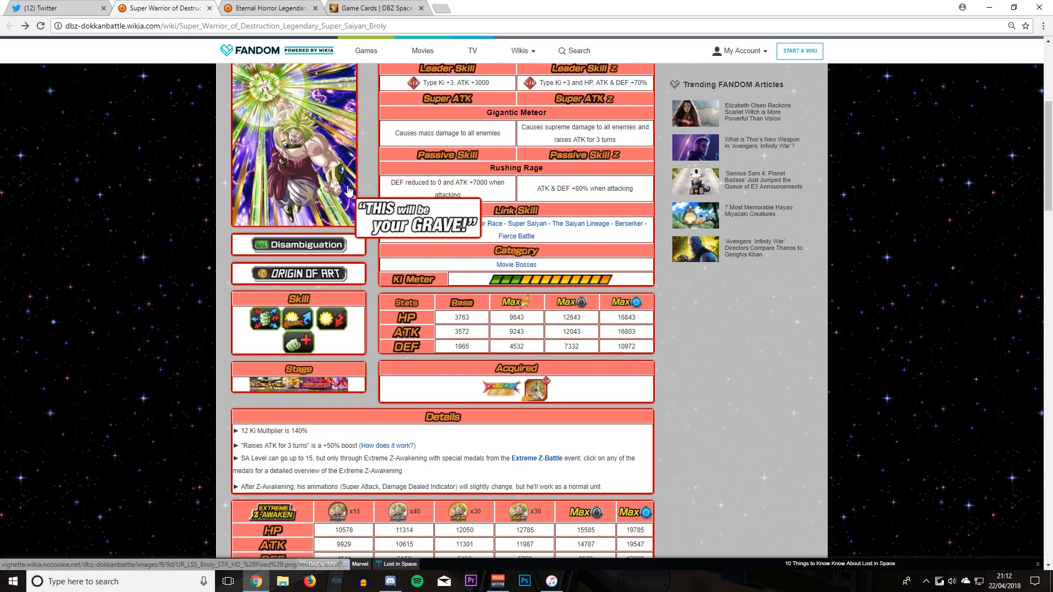
{"action": "scroll", "scroll_direction": "down", "scroll_amount": 3}
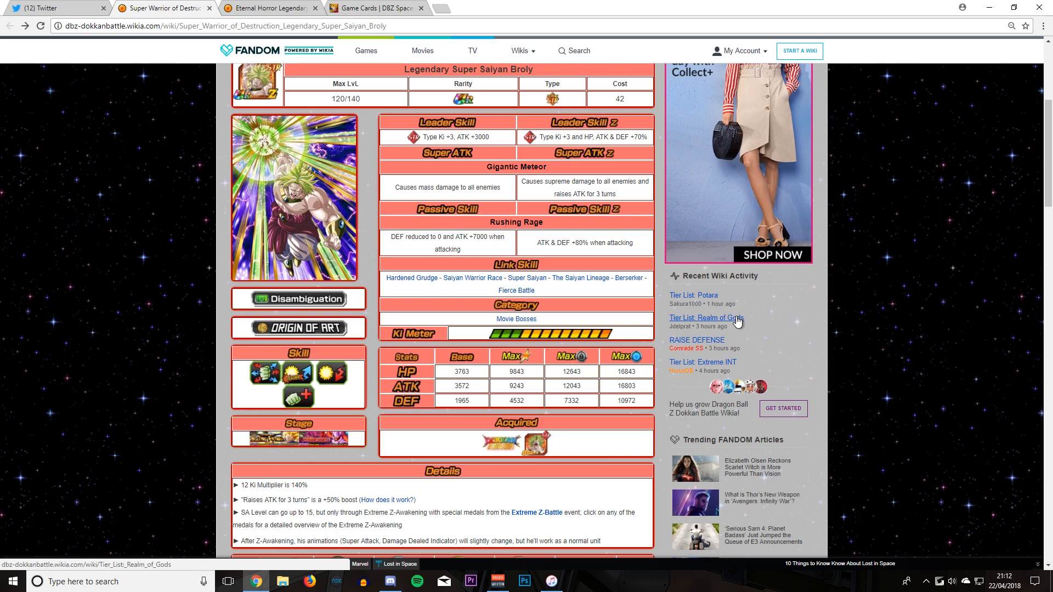
{"action": "mouse_move", "coordinate": [563, 4]}
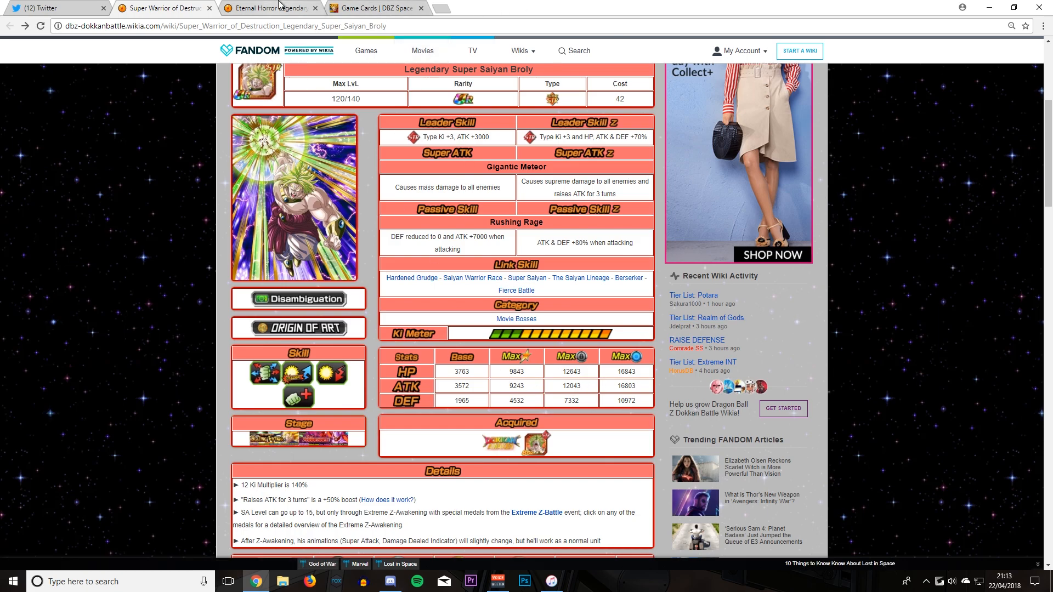
Switch to the Eternal Horror Legendary Super Saiyan Broly card page for comparison
{"action": "left_click", "coordinate": [268, 8]}
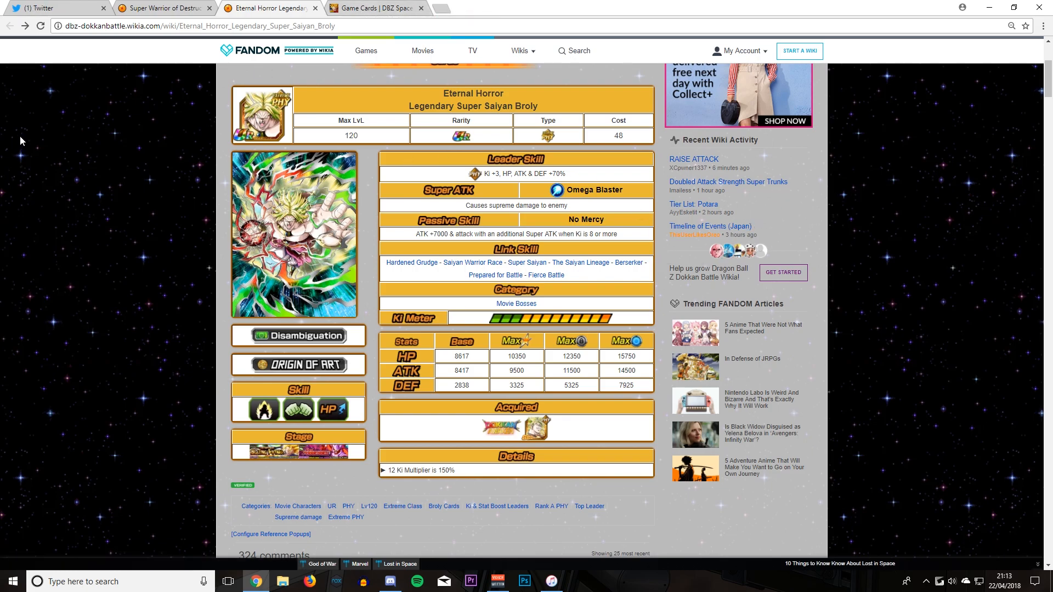
{"action": "mouse_move", "coordinate": [47, 140]}
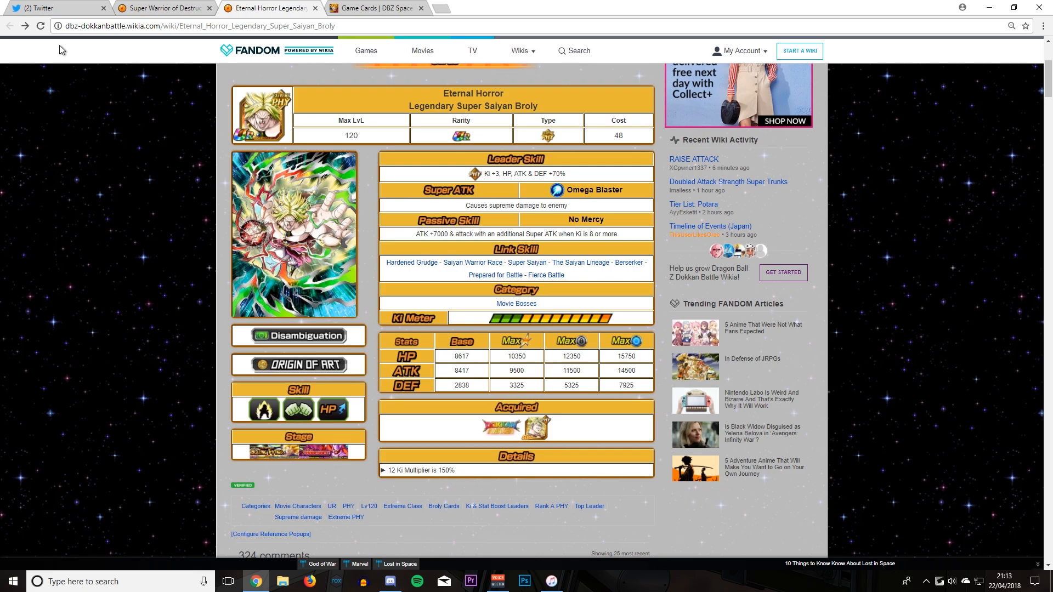
{"action": "mouse_move", "coordinate": [40, 58]}
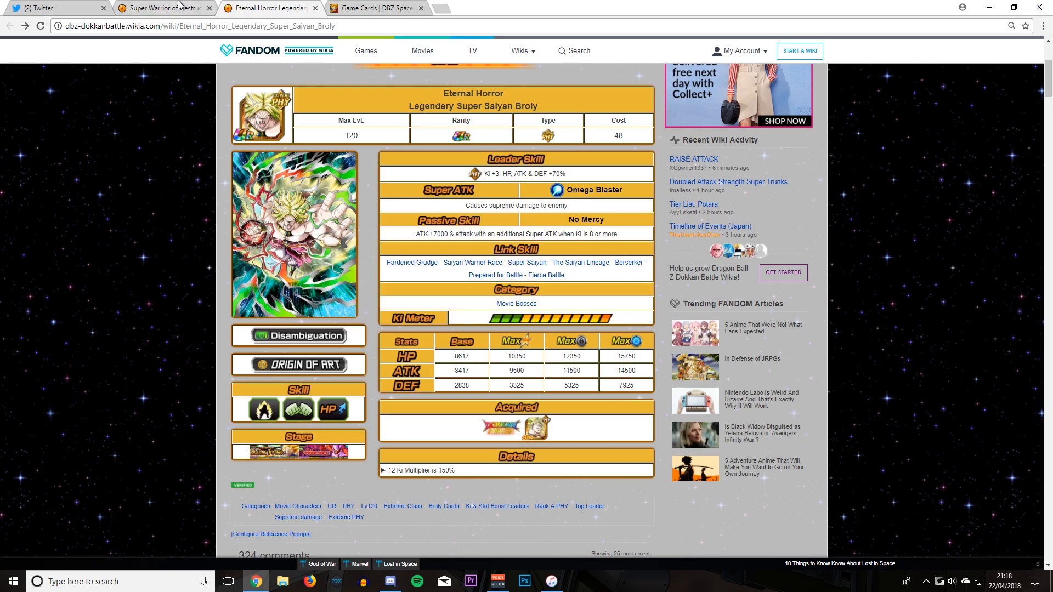
{"action": "left_click", "coordinate": [165, 8]}
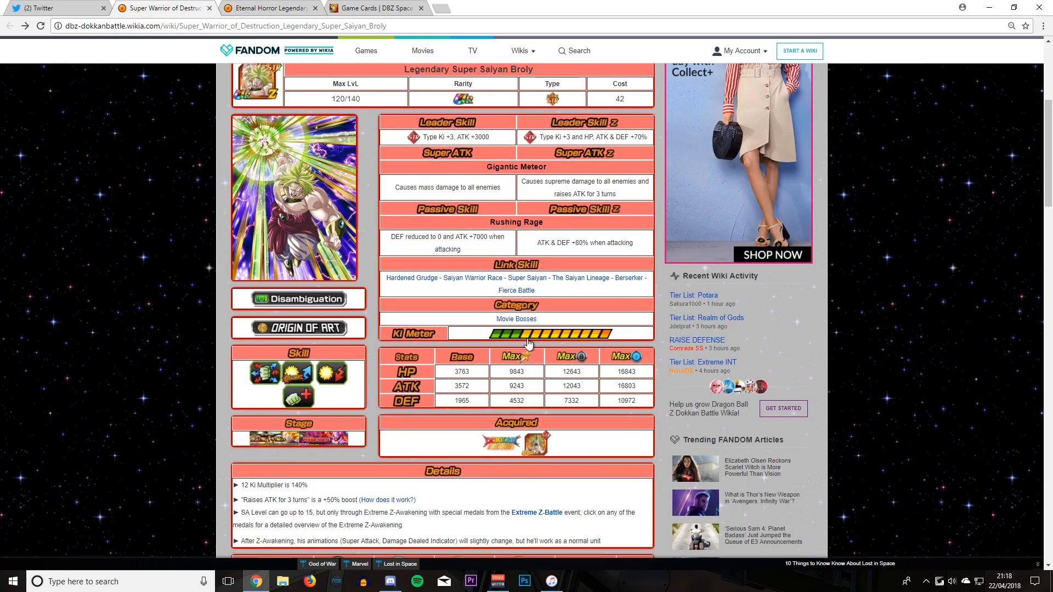
{"action": "mouse_move", "coordinate": [633, 336]}
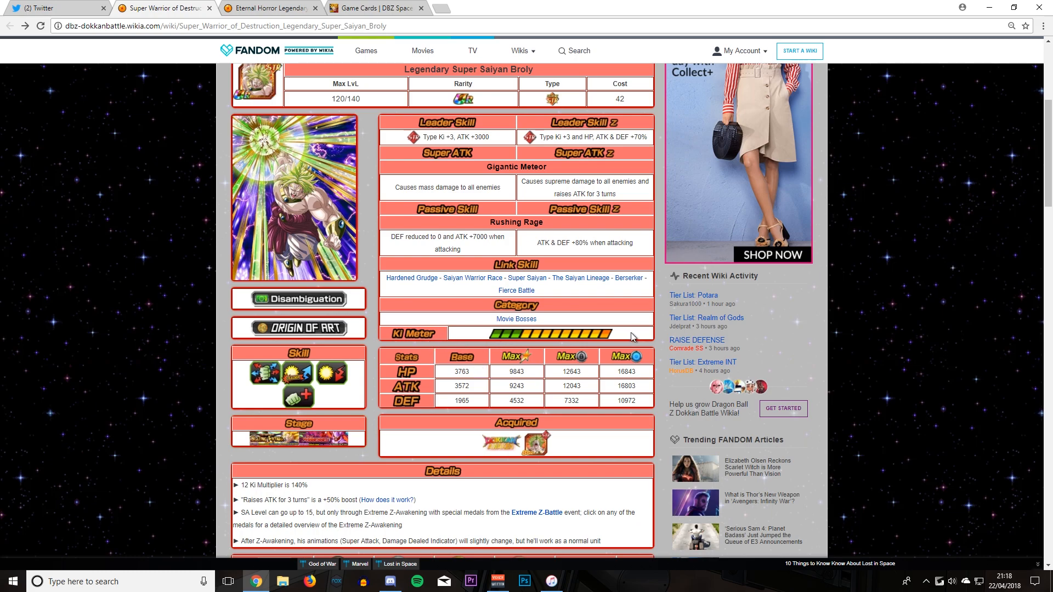
{"action": "mouse_move", "coordinate": [586, 369]}
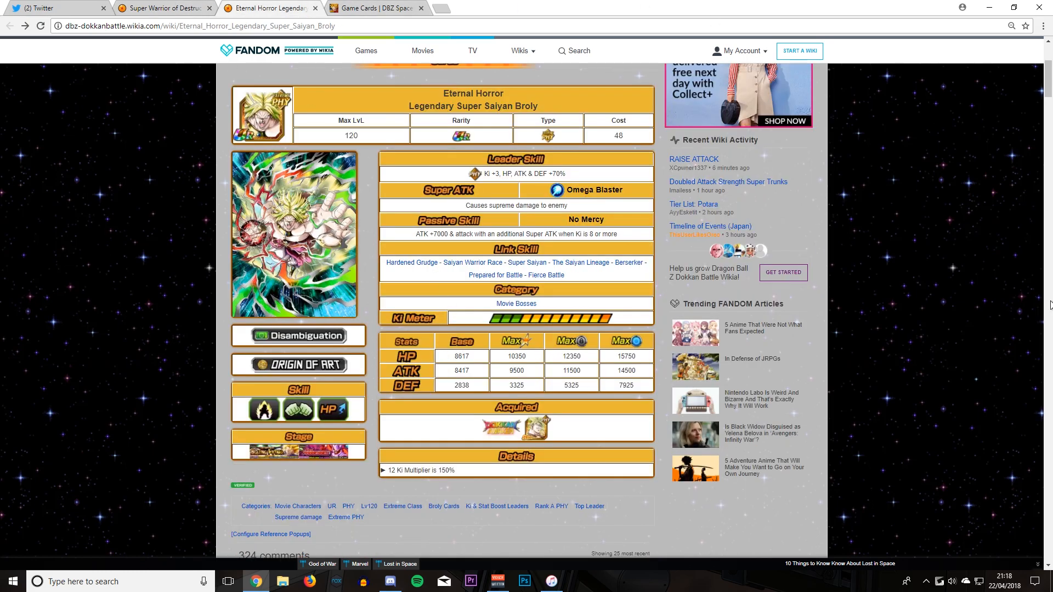
{"action": "mouse_move", "coordinate": [386, 514]}
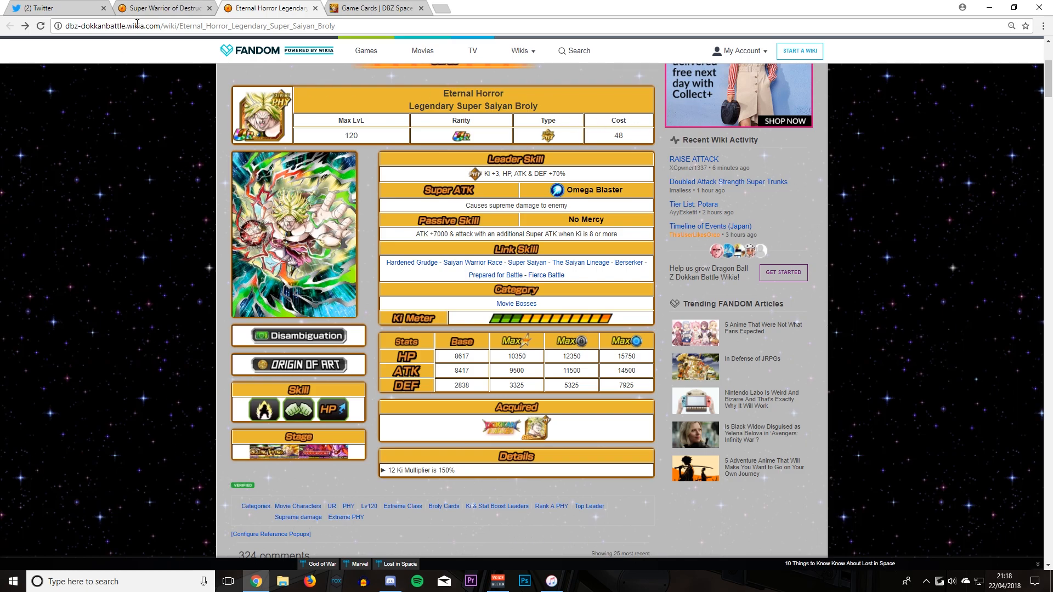
{"action": "mouse_move", "coordinate": [383, 31]}
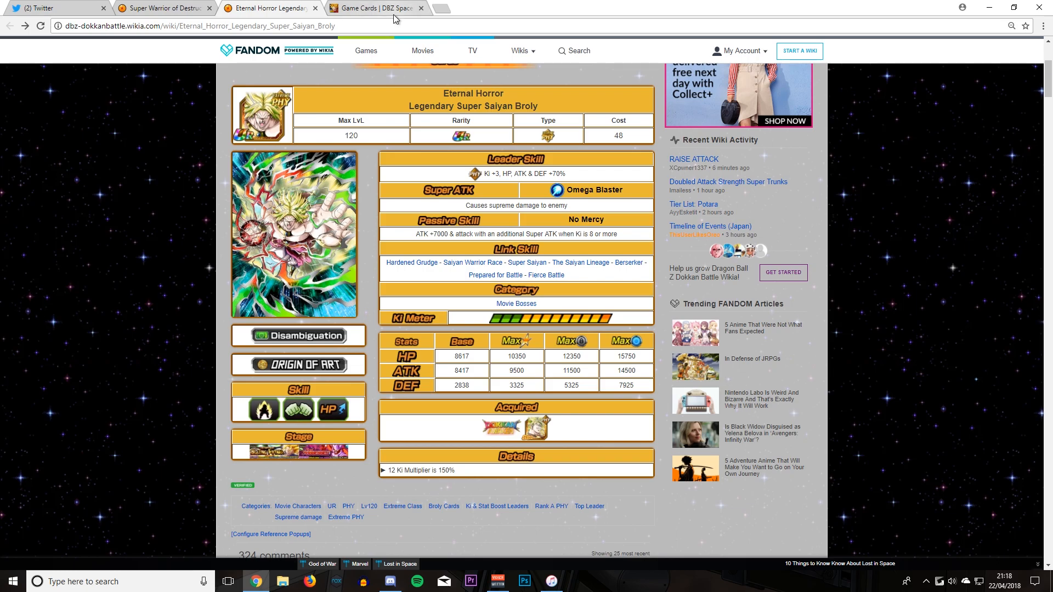
{"action": "mouse_move", "coordinate": [526, 262]}
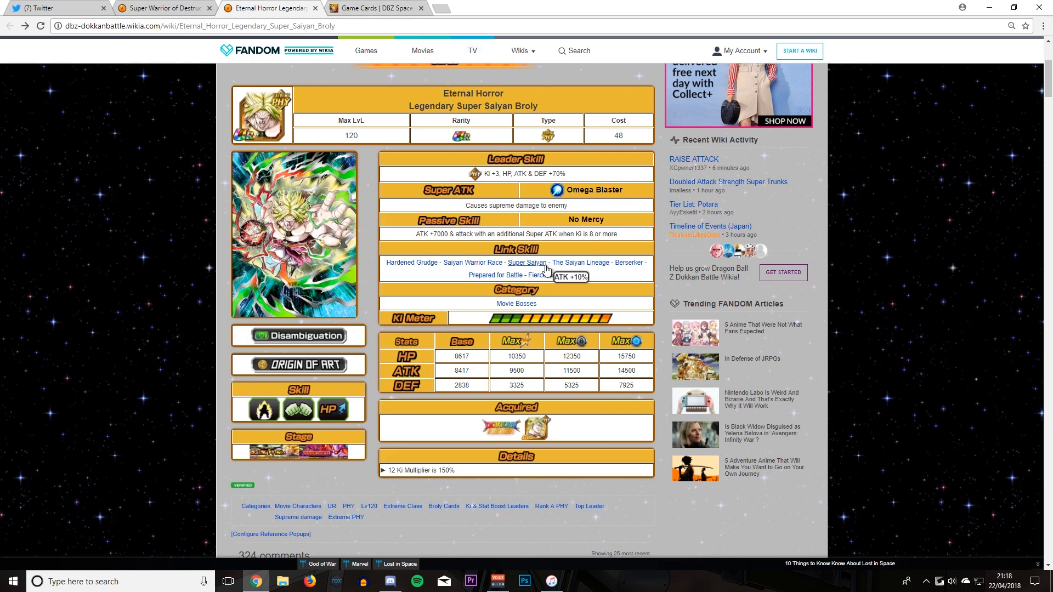
{"action": "mouse_move", "coordinate": [423, 222]}
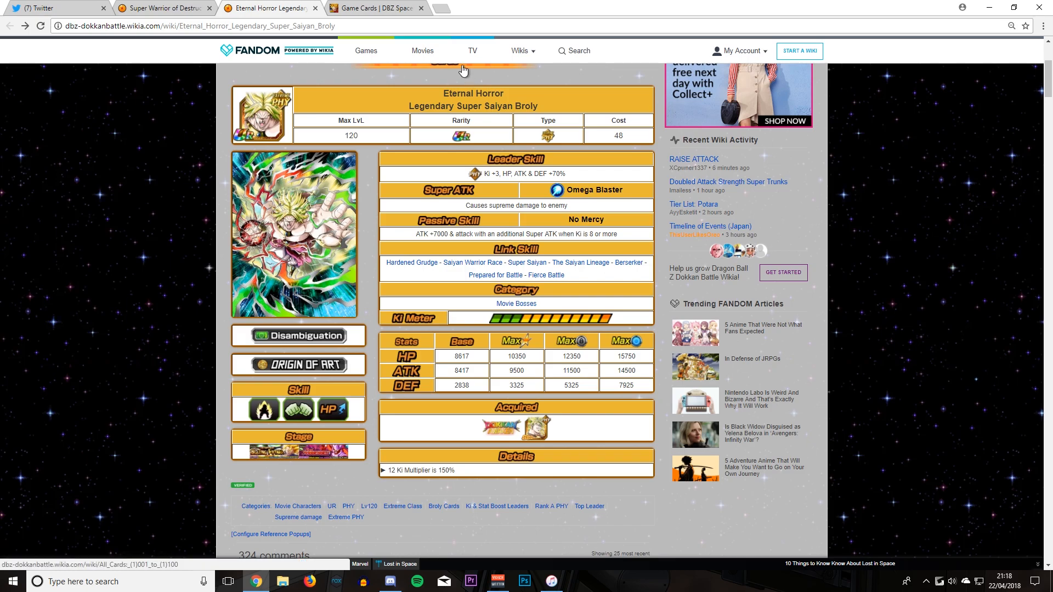
{"action": "left_click", "coordinate": [520, 50]}
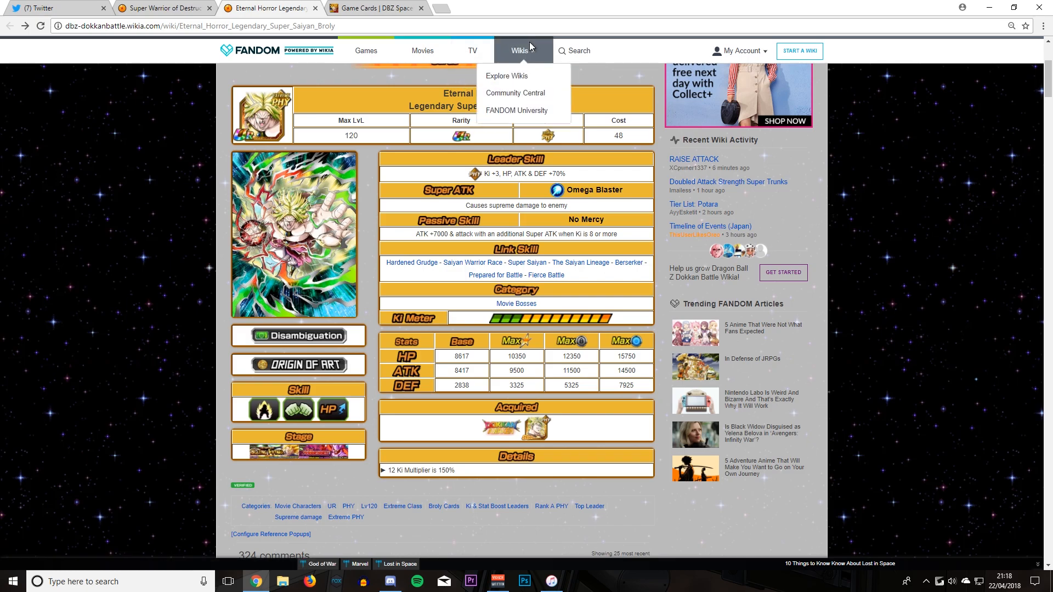
{"action": "left_click", "coordinate": [161, 8]}
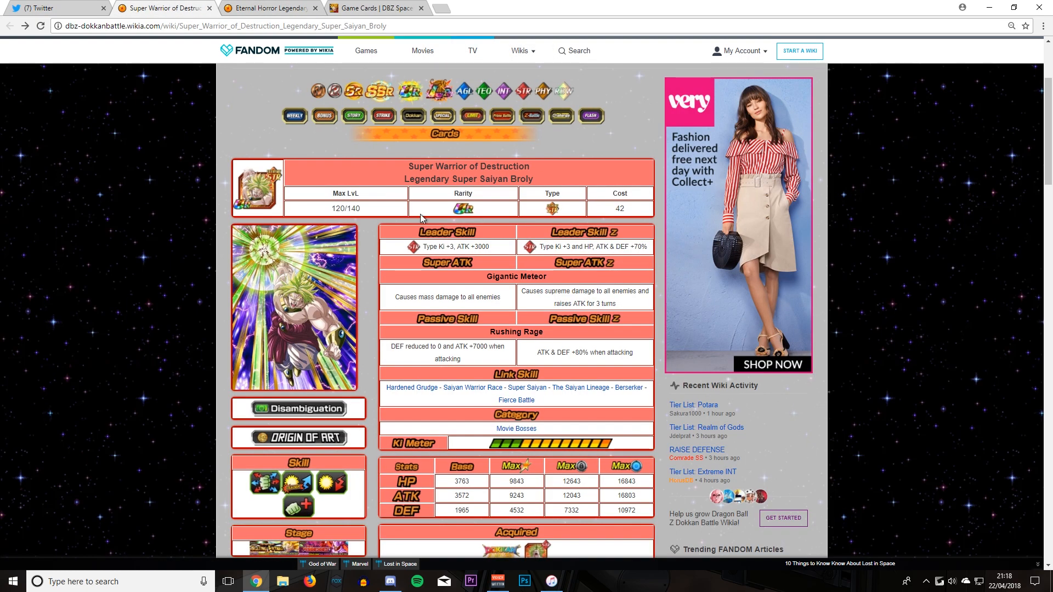
{"action": "mouse_move", "coordinate": [751, 180]}
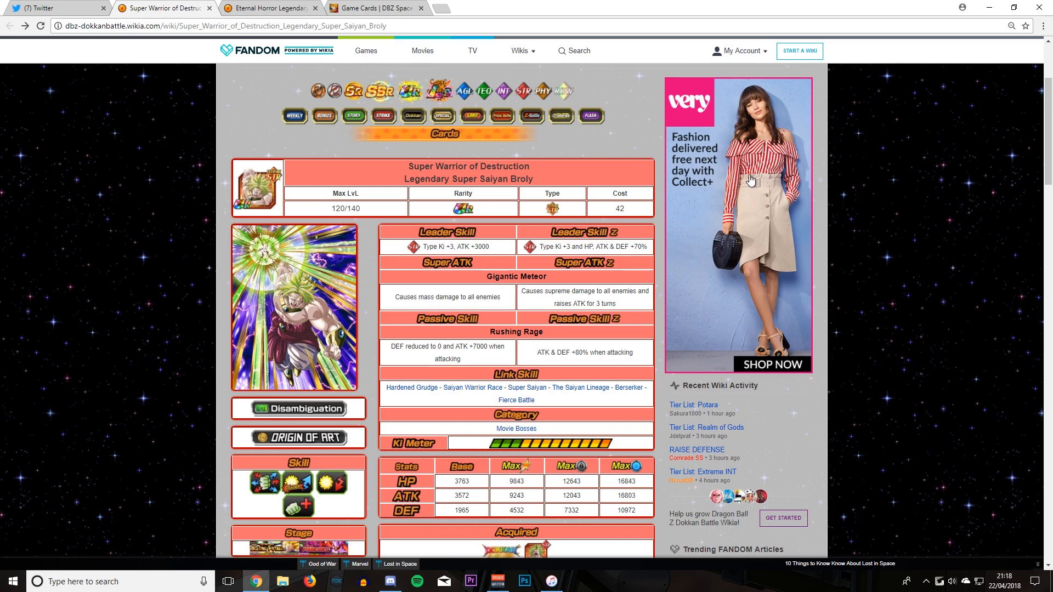
{"action": "left_click", "coordinate": [269, 8]}
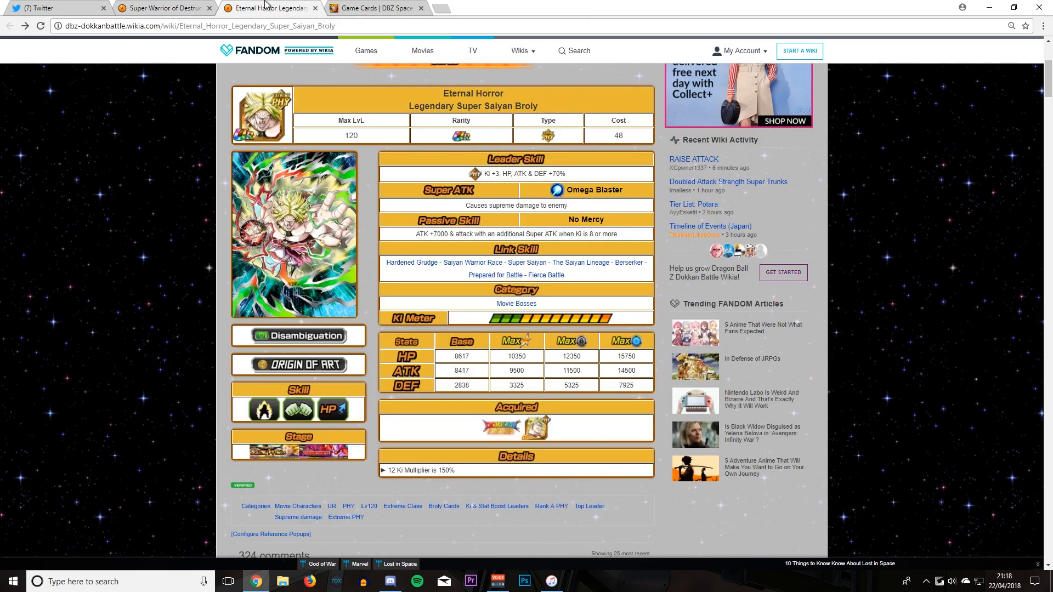